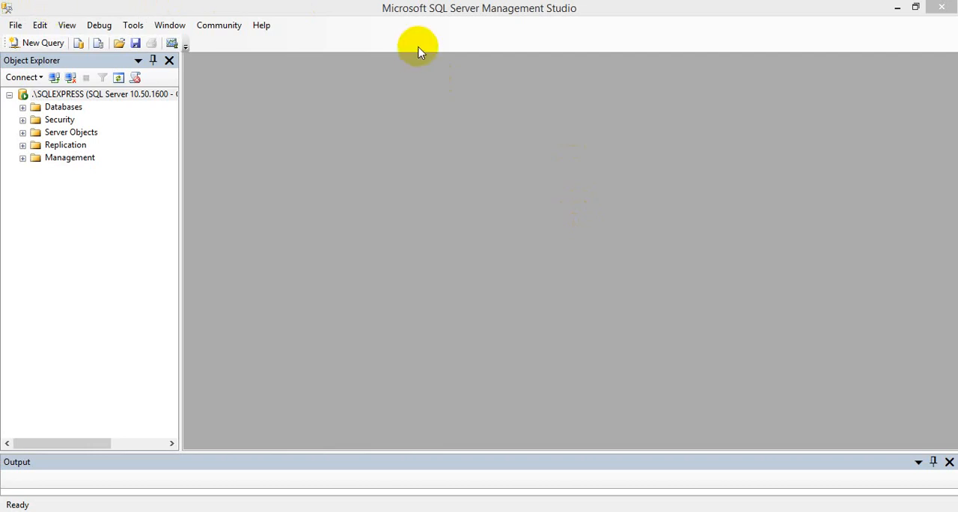
mouse_move(397, 63)
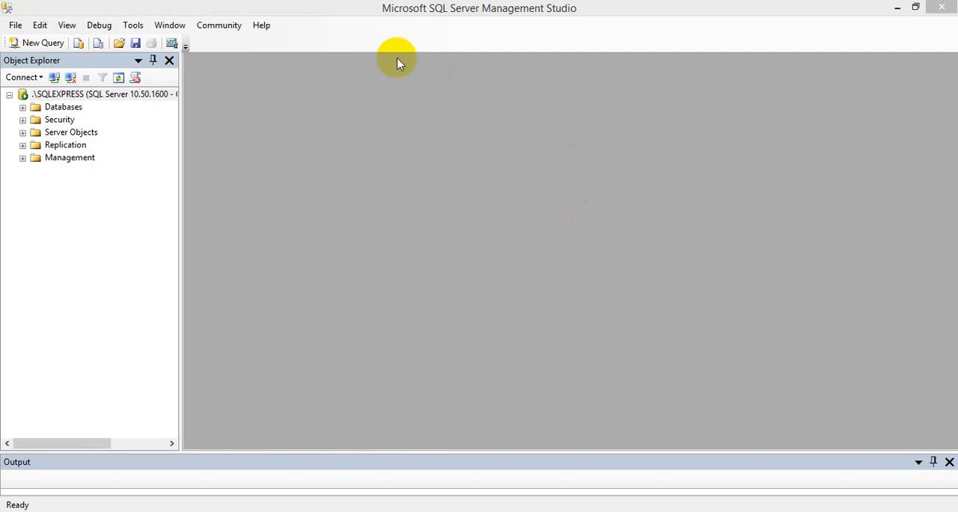
mouse_move(479, 171)
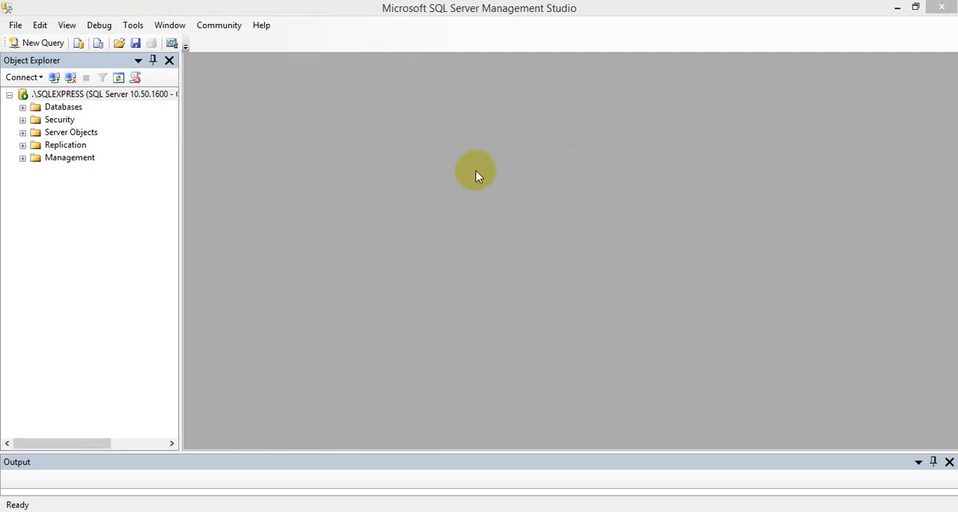
mouse_move(596, 184)
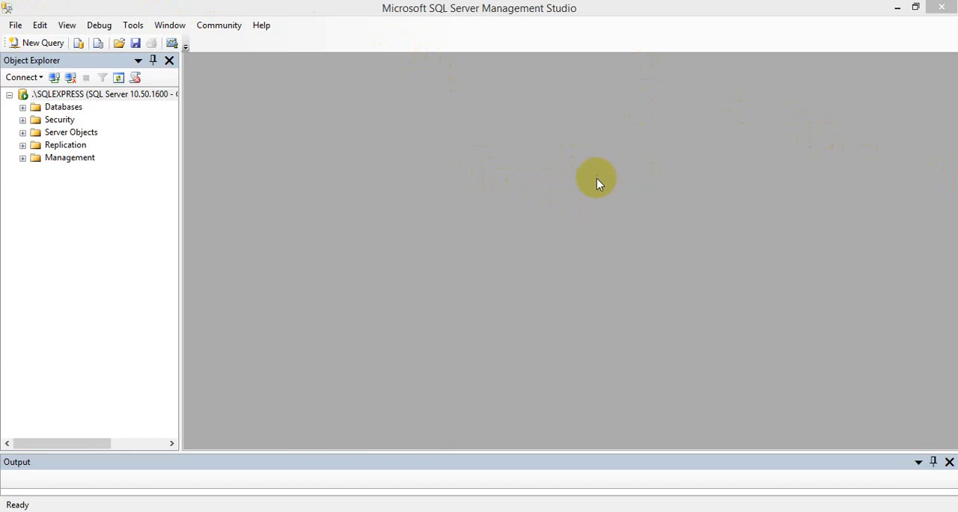
mouse_move(497, 178)
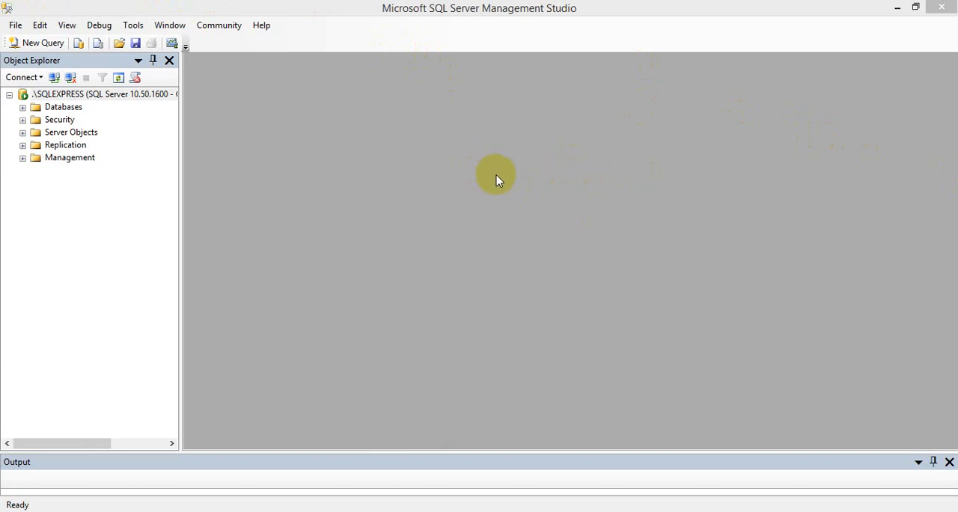
mouse_move(545, 166)
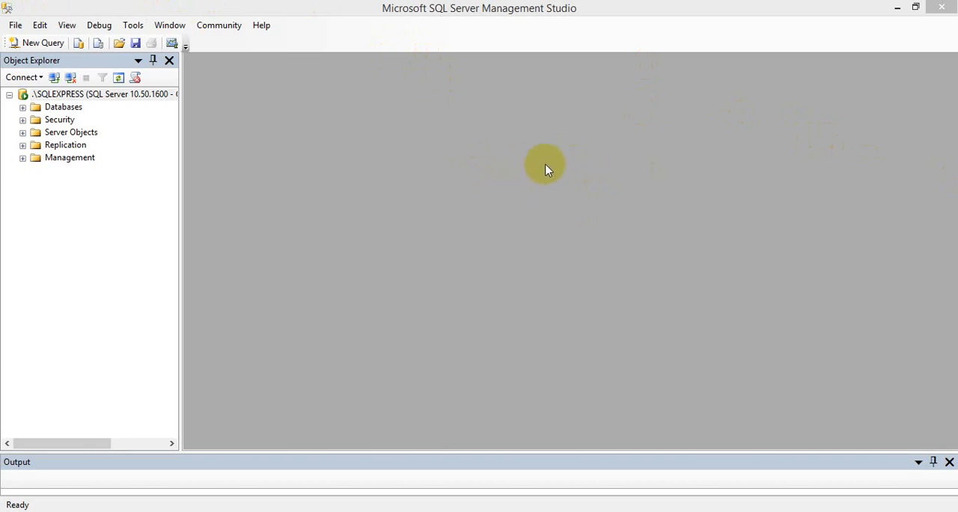
mouse_move(566, 165)
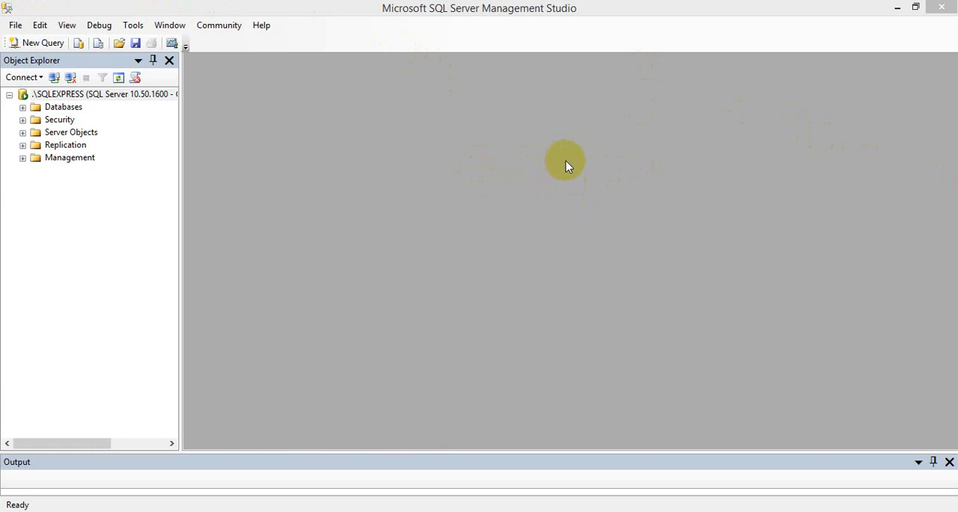
mouse_move(602, 191)
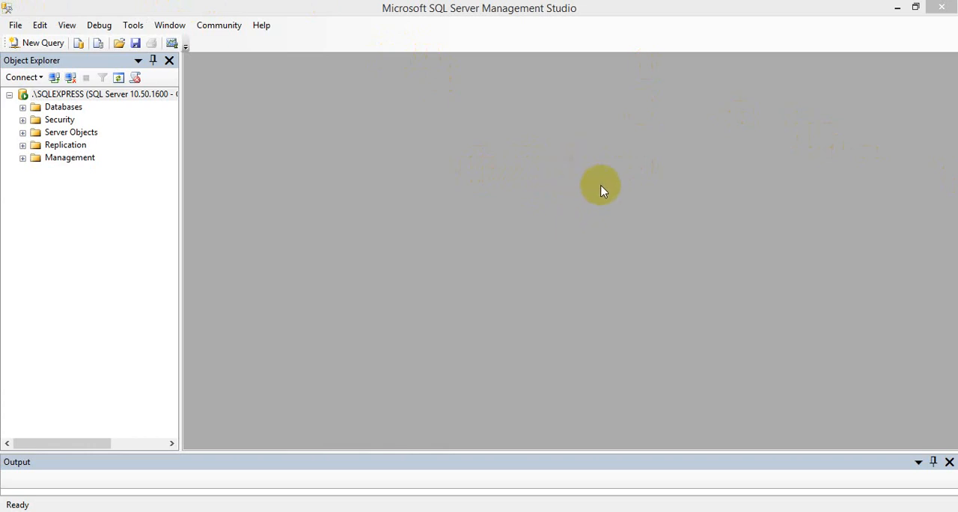
mouse_move(606, 188)
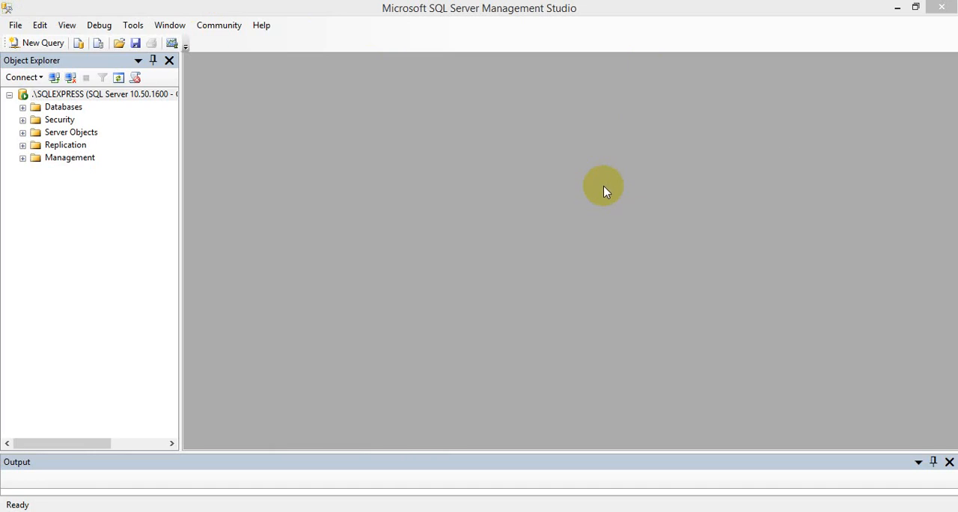
mouse_move(623, 221)
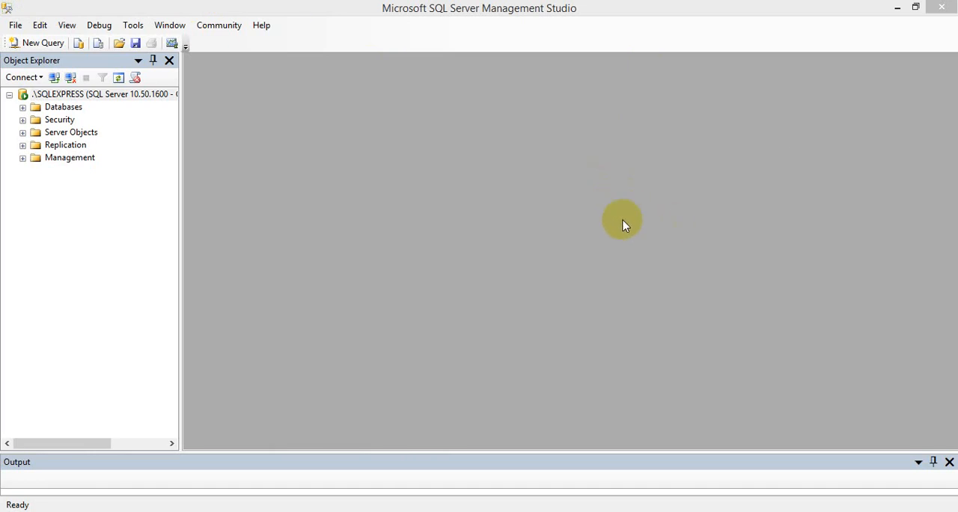
mouse_move(138, 102)
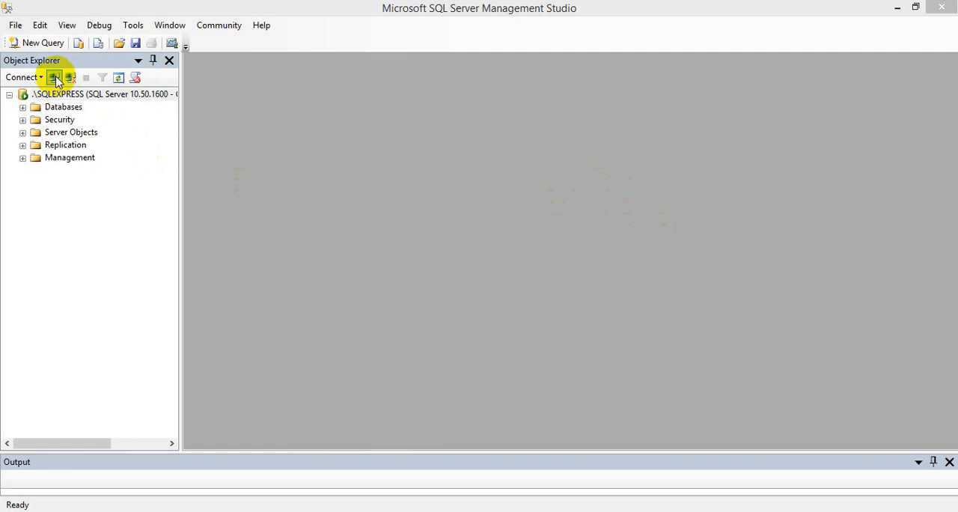
Try connecting to .\SQLEXPRESS as sa with SQL Server Authentication; the login fails with error 18456
click(55, 78)
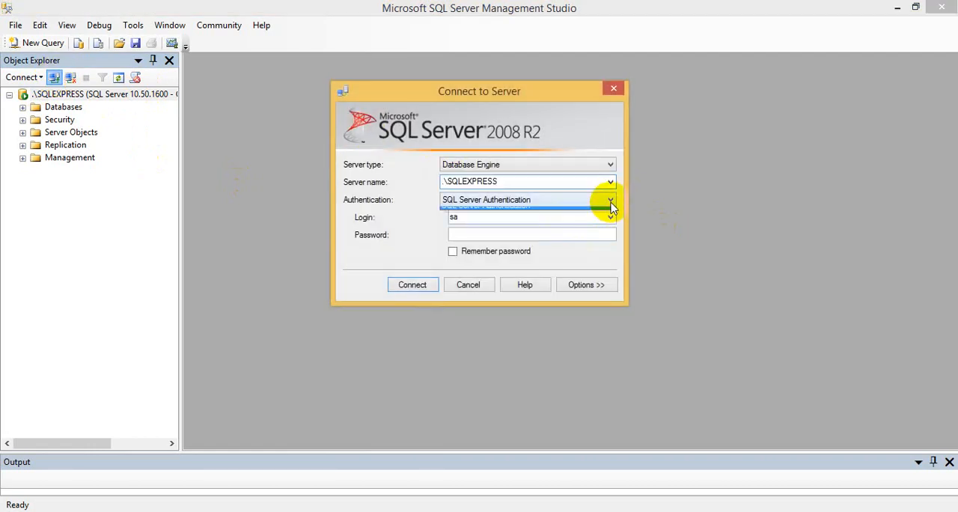
click(512, 233)
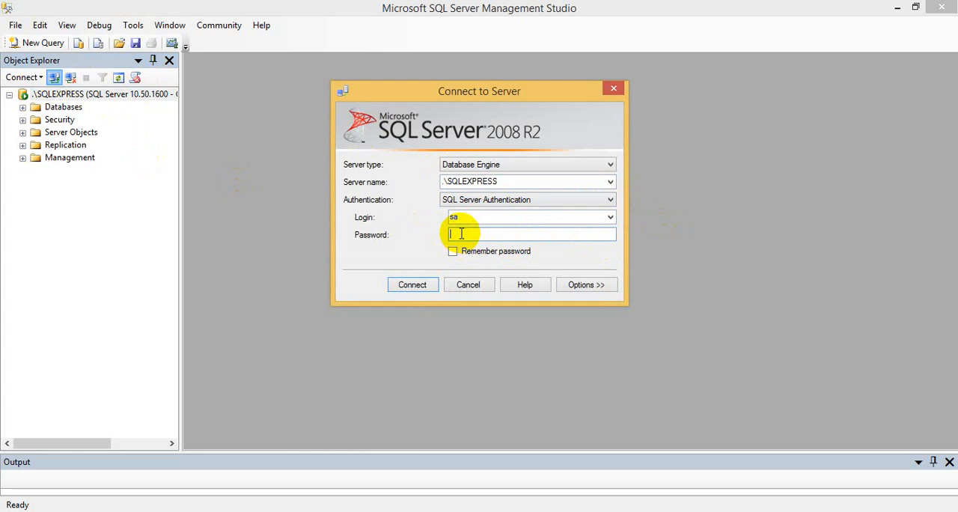
mouse_move(517, 249)
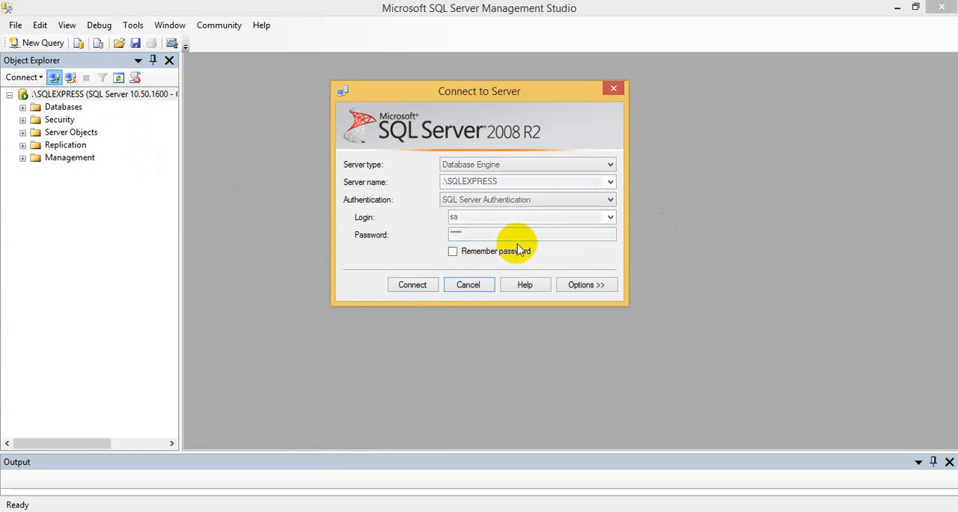
click(412, 285)
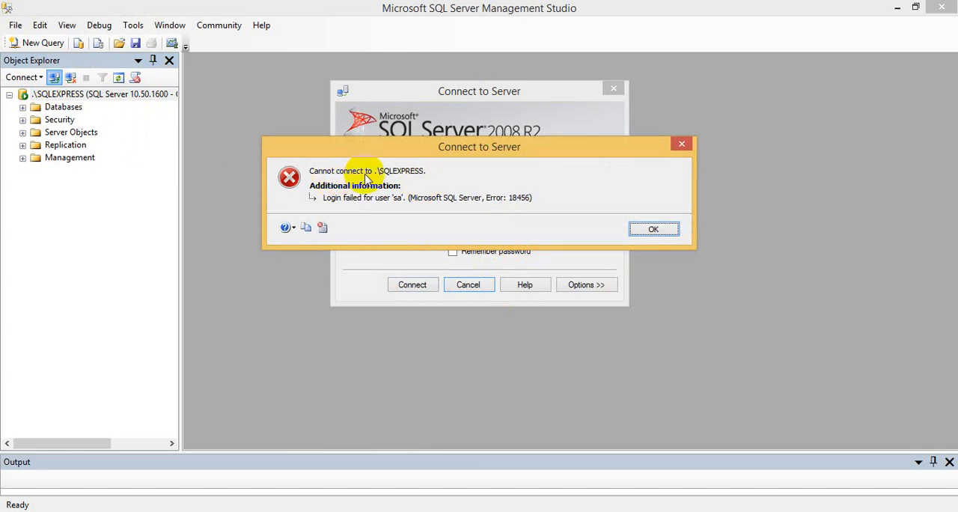
mouse_move(363, 203)
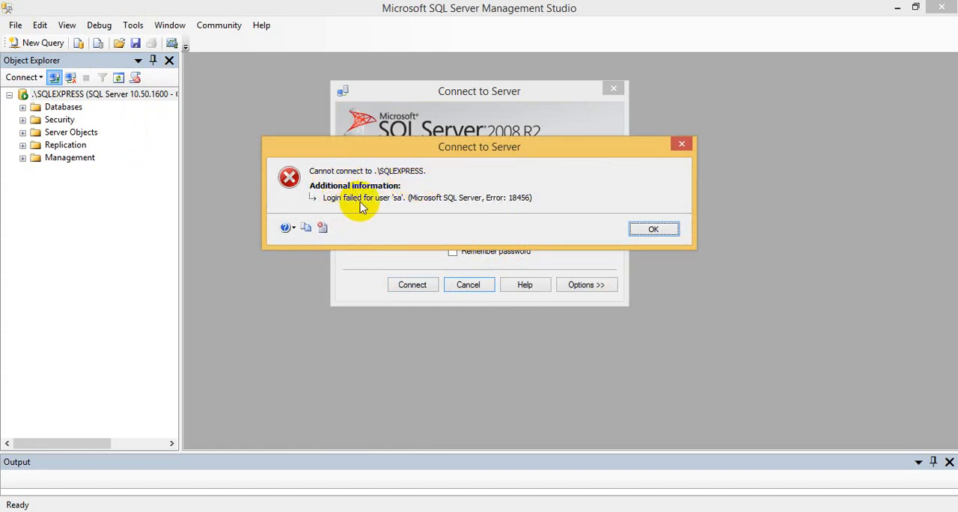
mouse_move(408, 207)
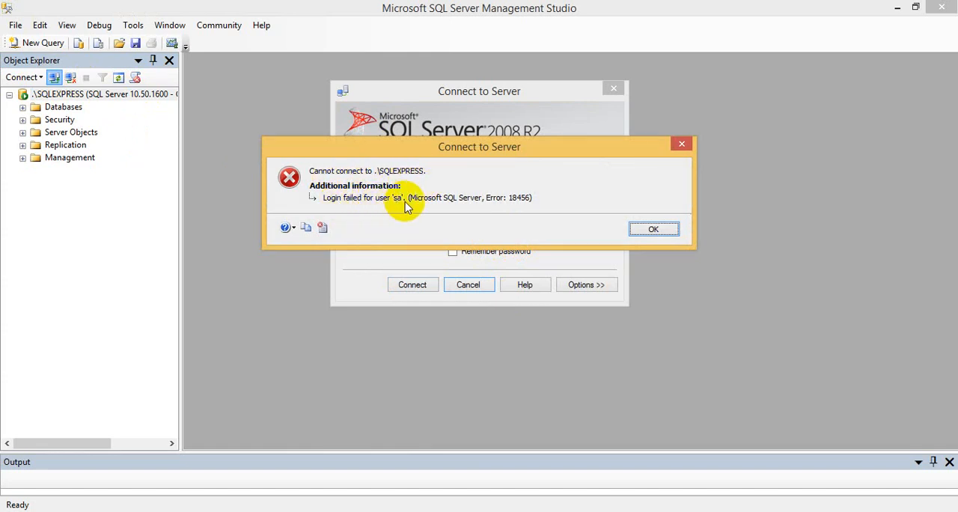
click(653, 229)
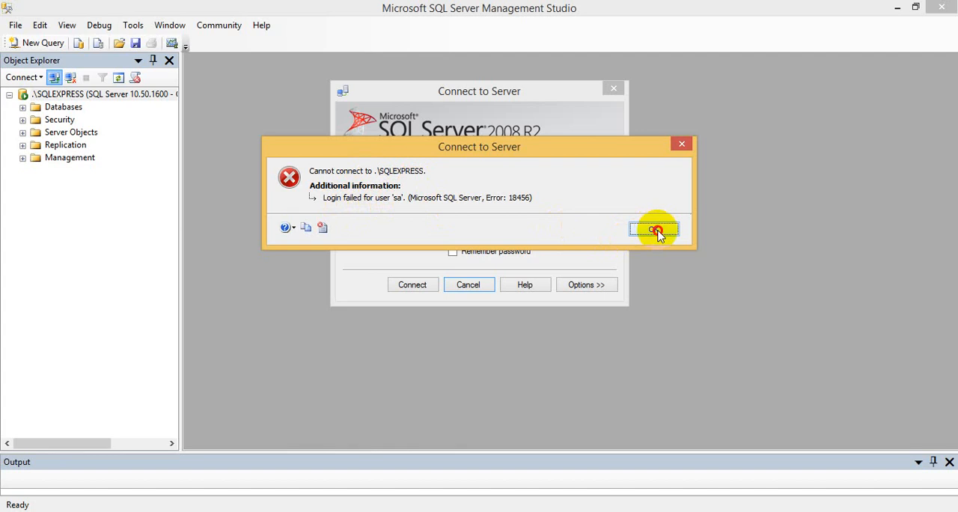
Dismiss the 'Login failed for user sa' error message
click(656, 229)
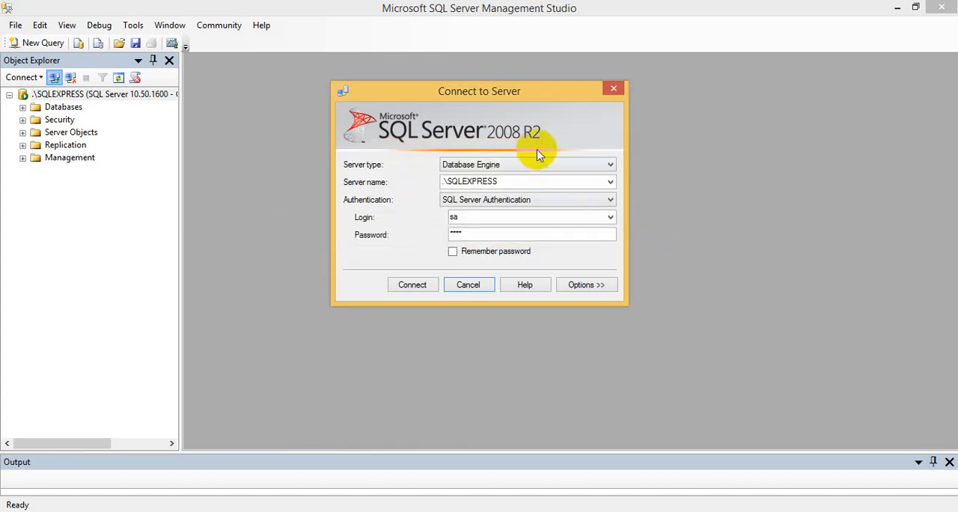
mouse_move(588, 155)
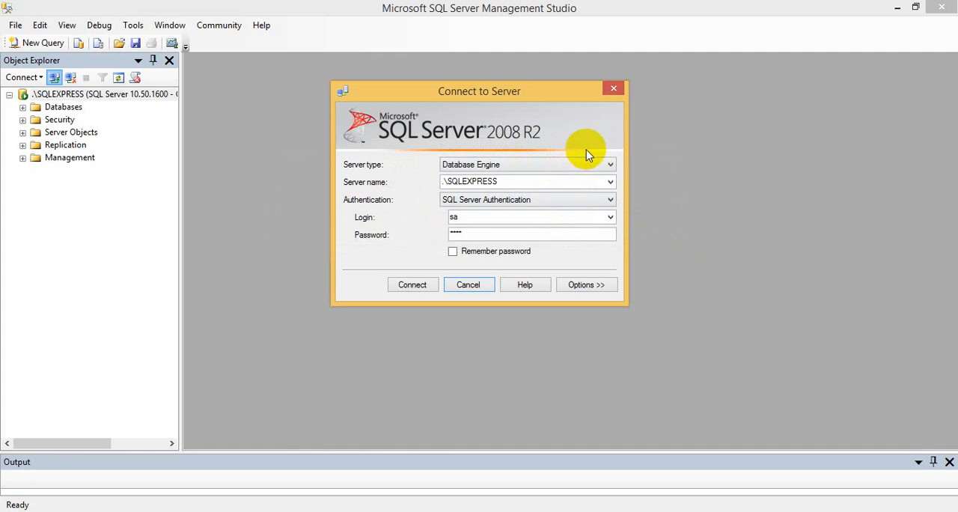
mouse_move(701, 145)
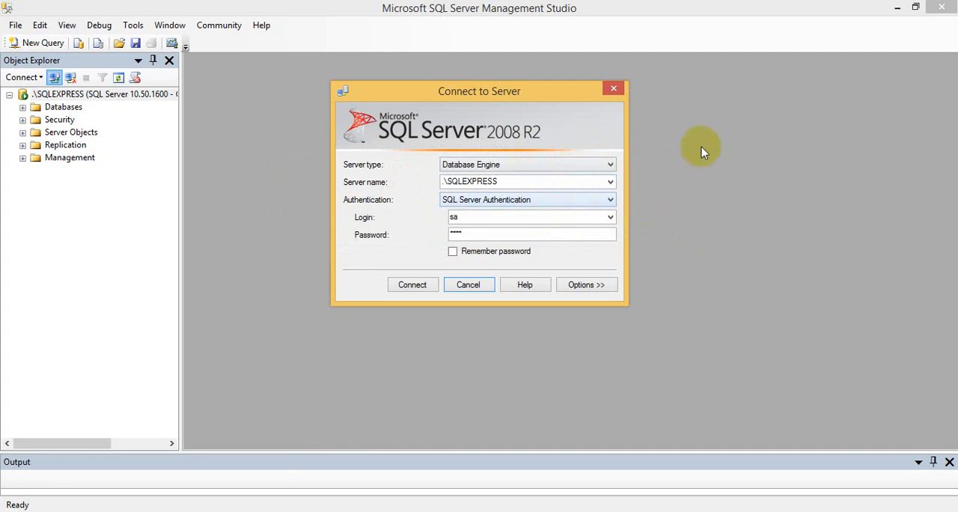
mouse_move(467, 285)
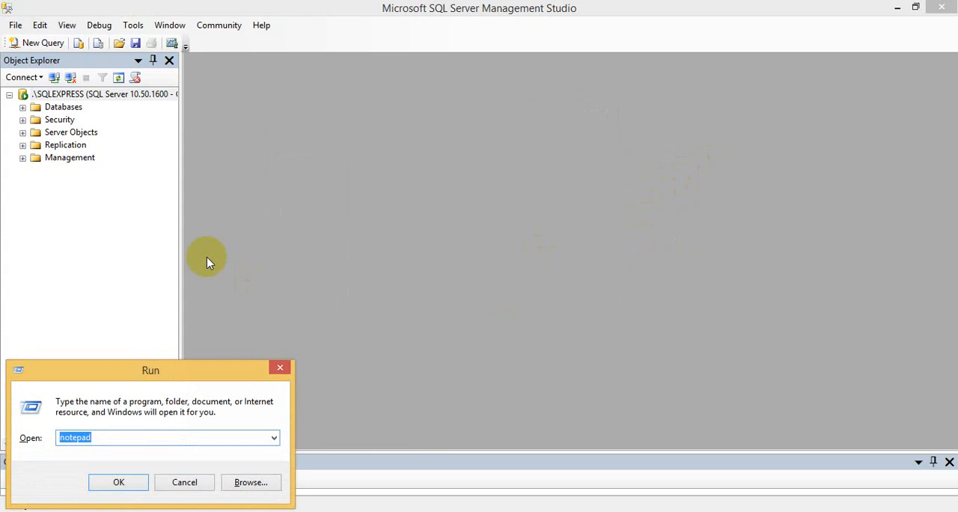
Start a Notepad note titled 'How to show solution Login user sa Error'
click(118, 482)
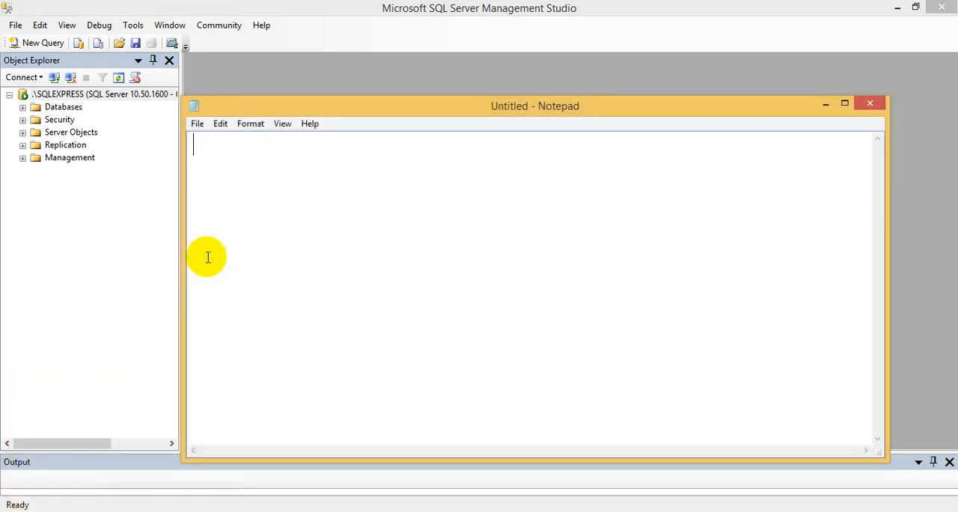
text(How to)
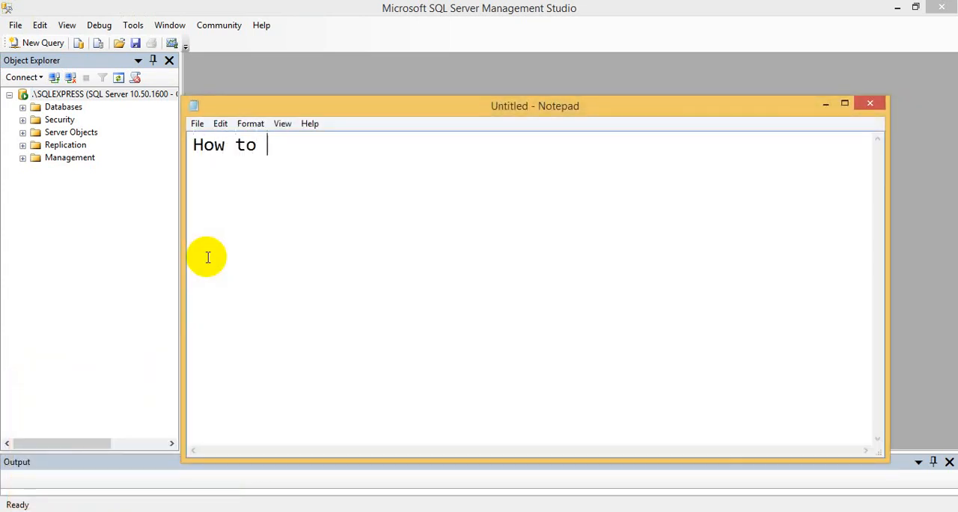
text(show)
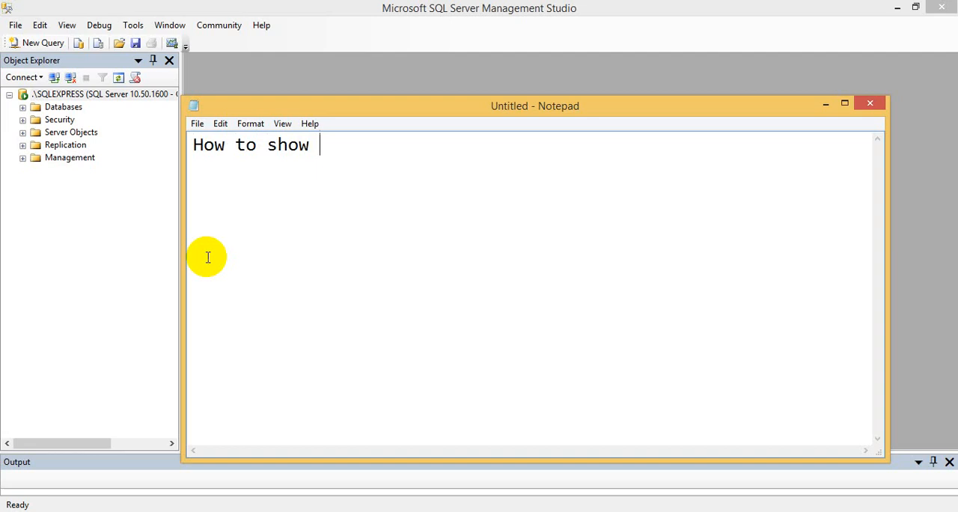
text(solut)
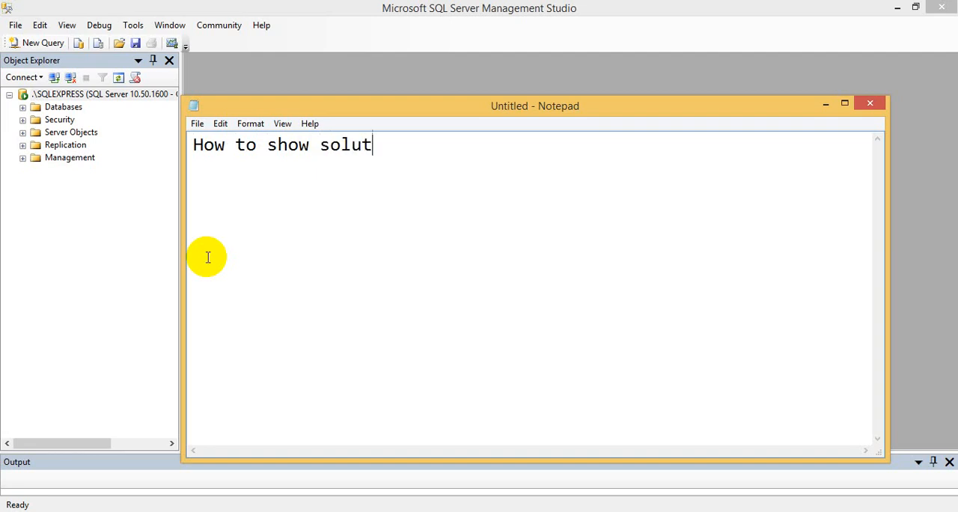
text(io)
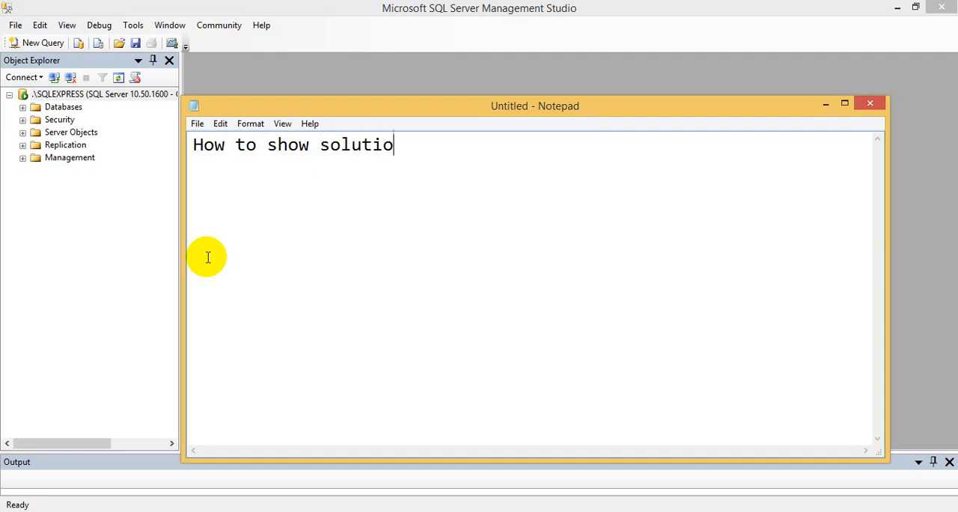
text(n of)
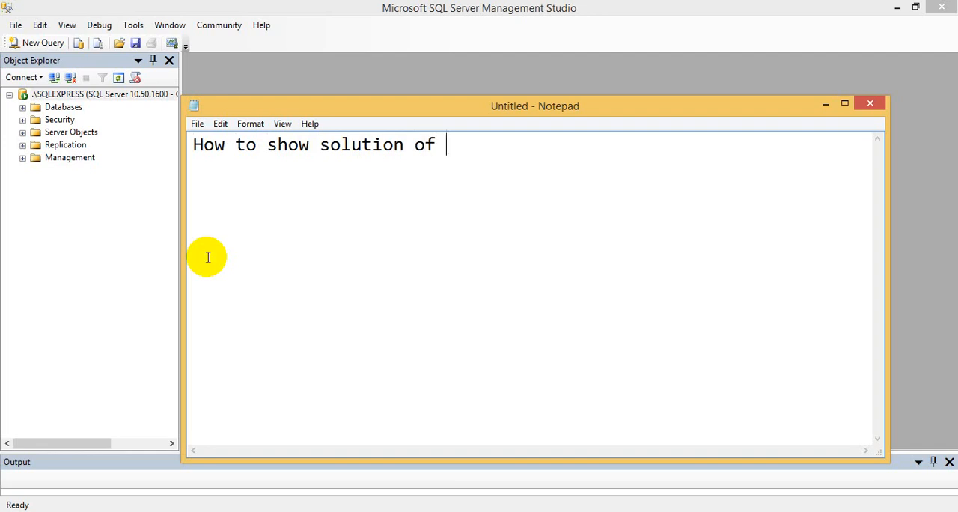
text(Lof)
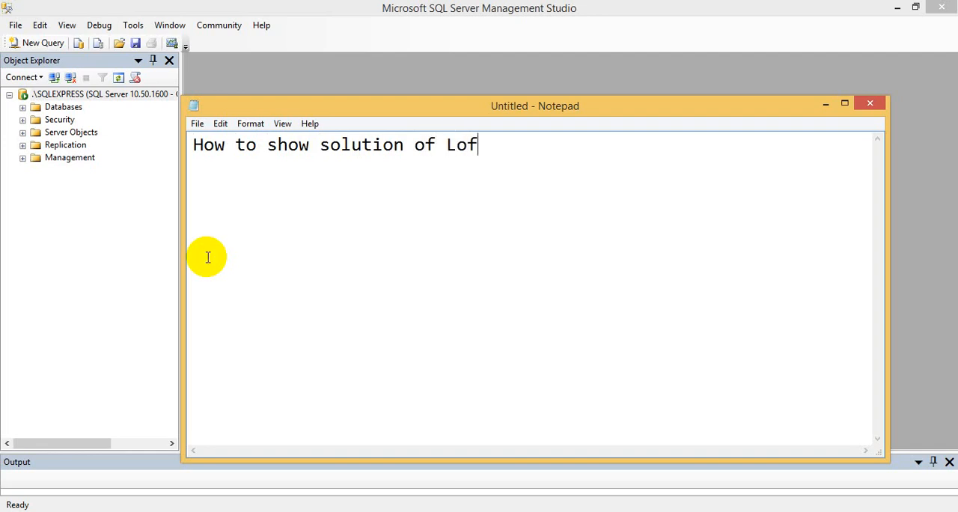
text(gin)
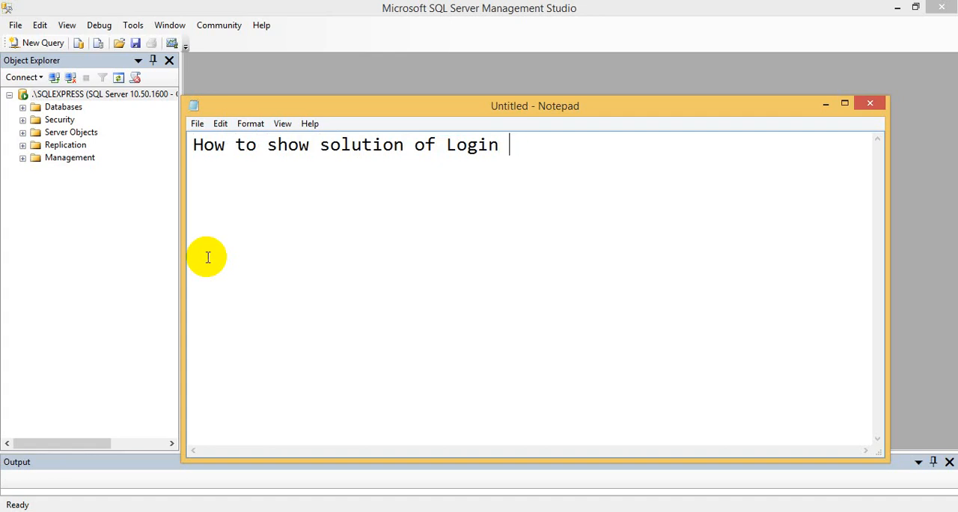
text(user s)
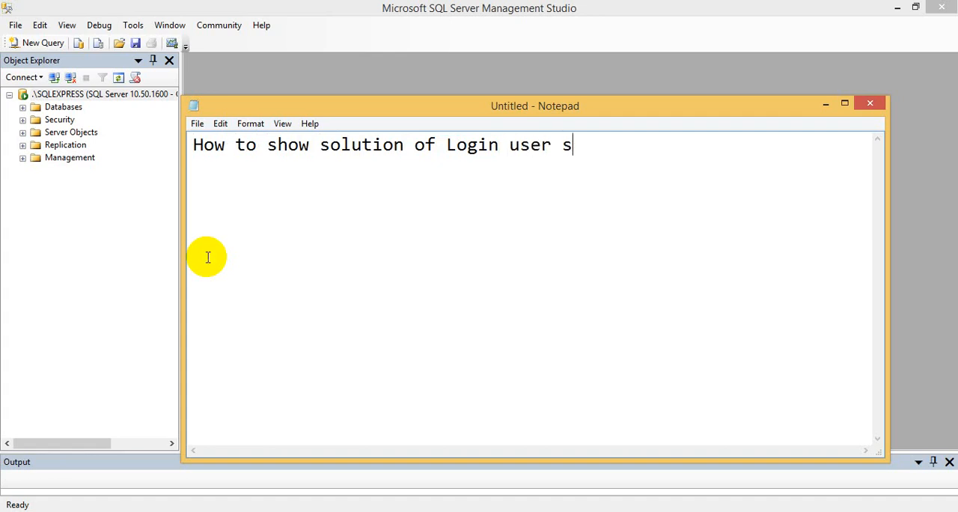
text(a)
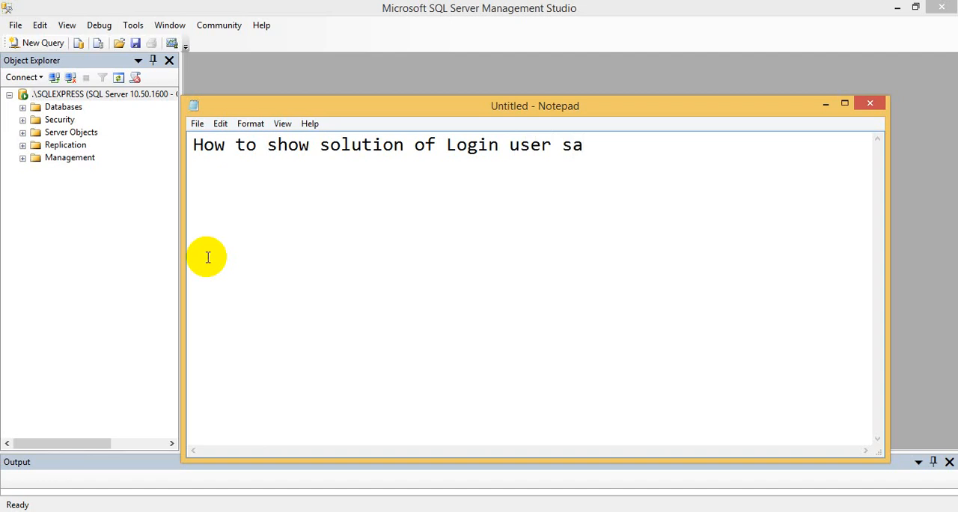
text(Eroo)
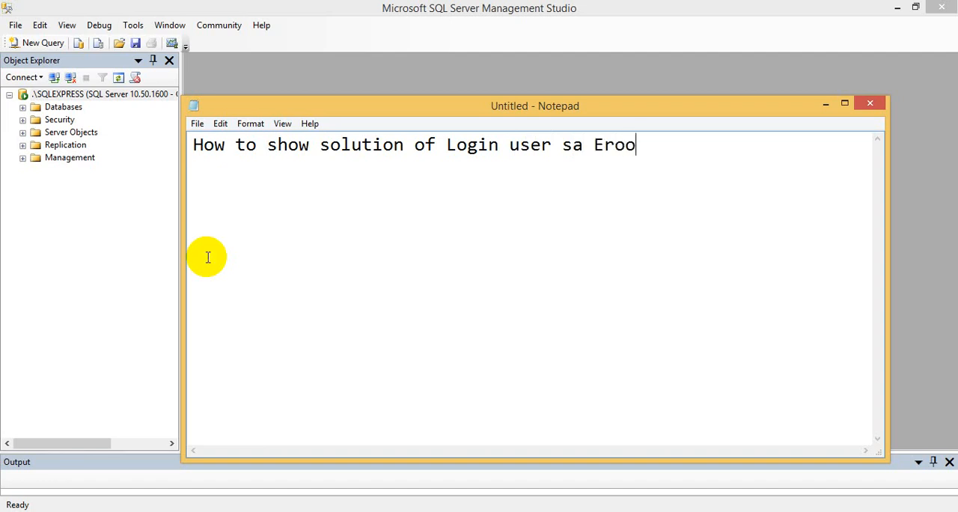
text(ror)
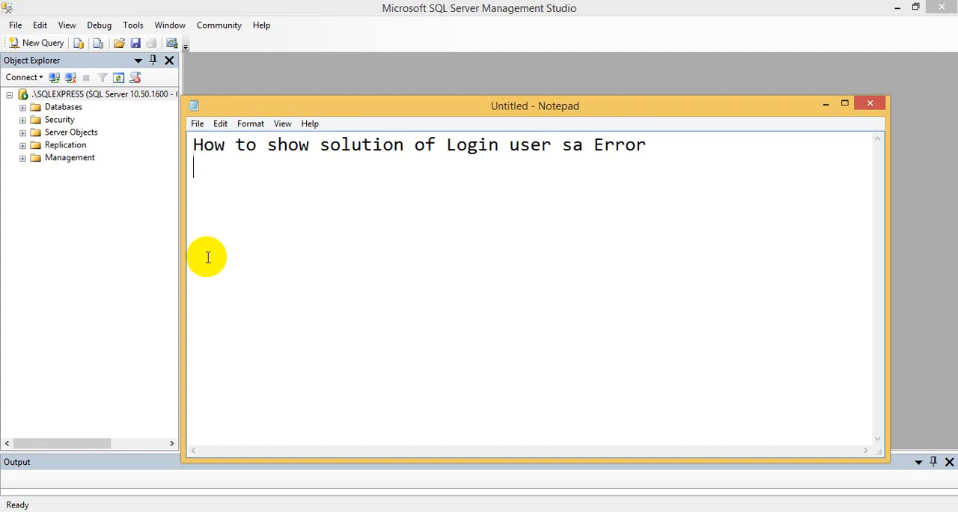
Add the line 'We do as follow to me :' under the title
text(W)
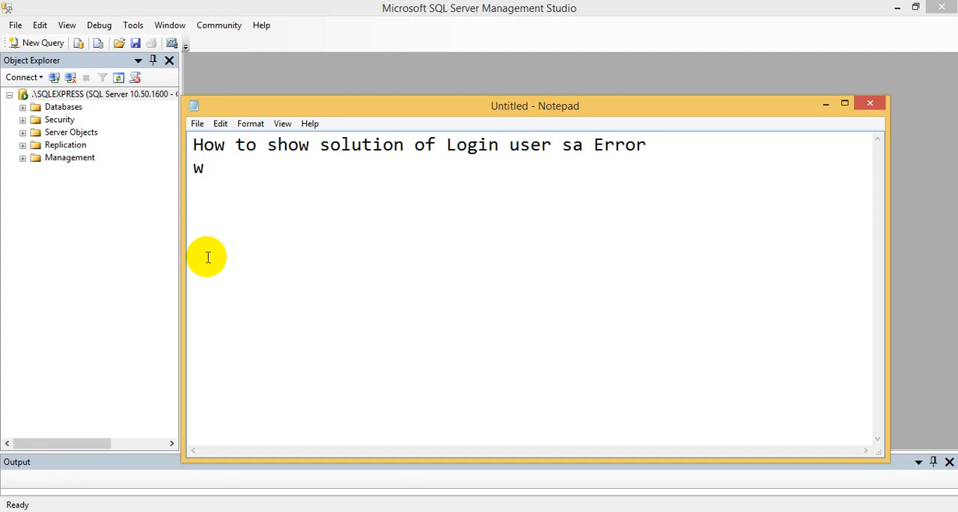
text(e a)
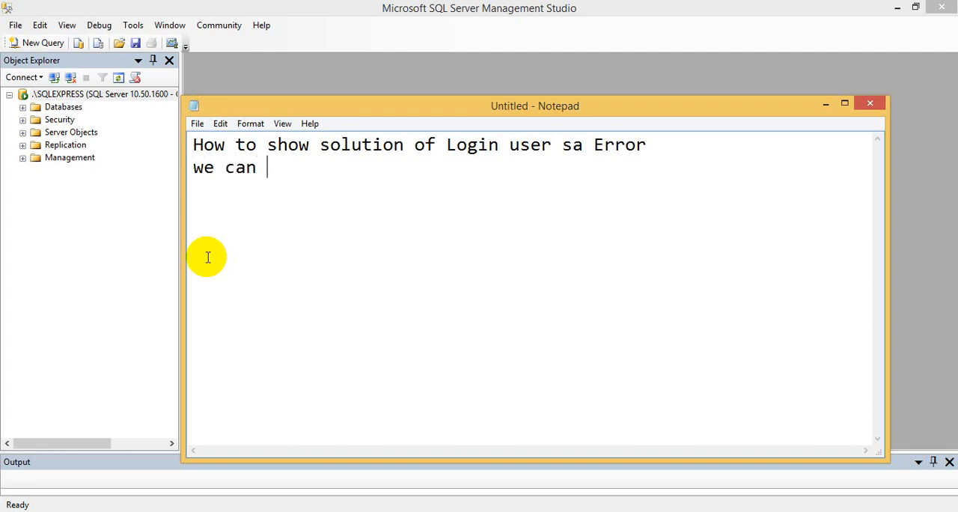
text(s)
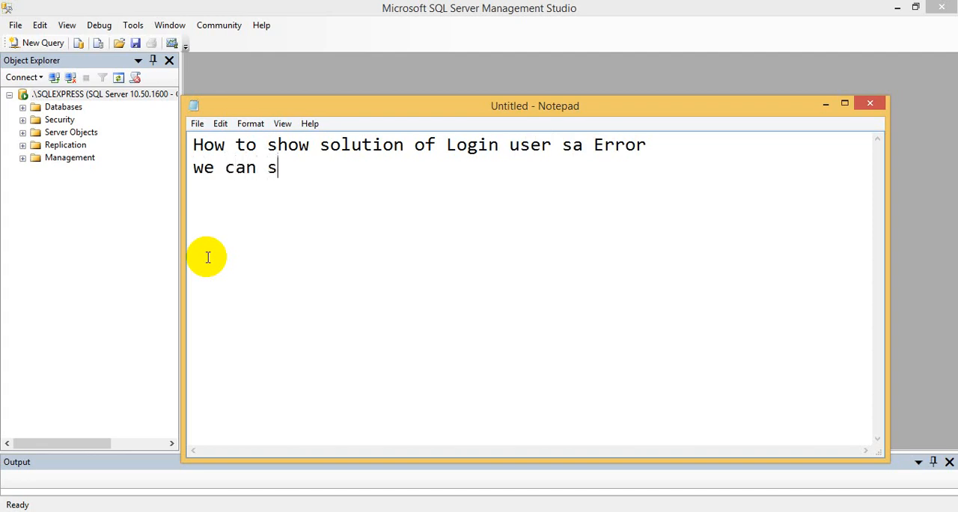
text(do)
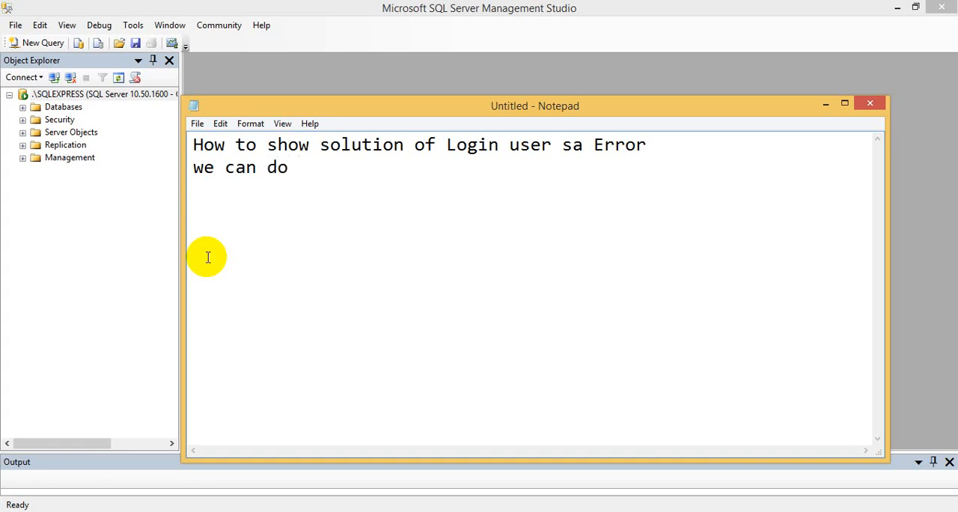
text(as)
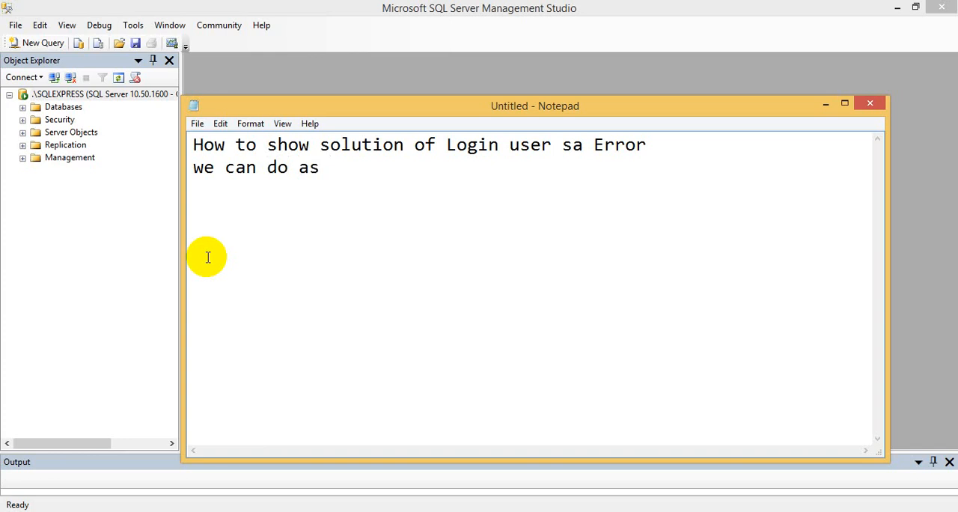
text(follow)
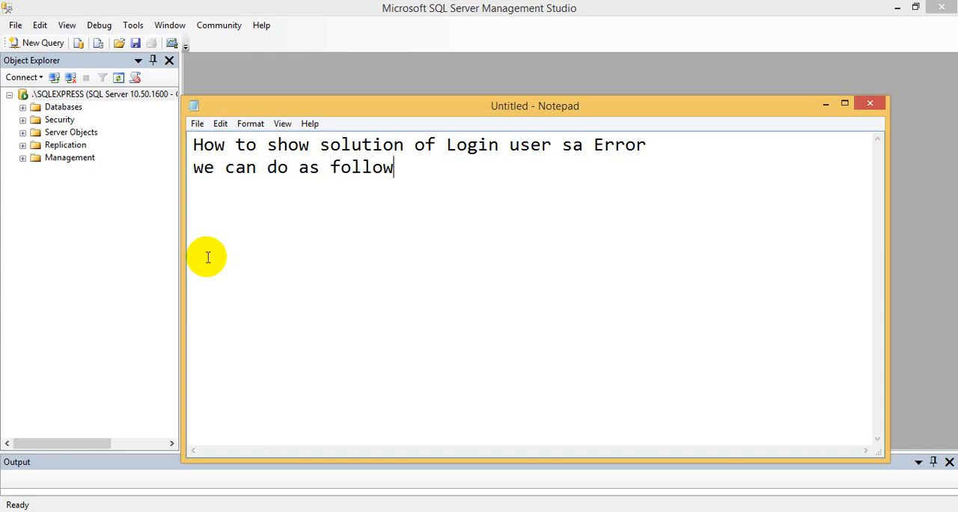
text(to me :)
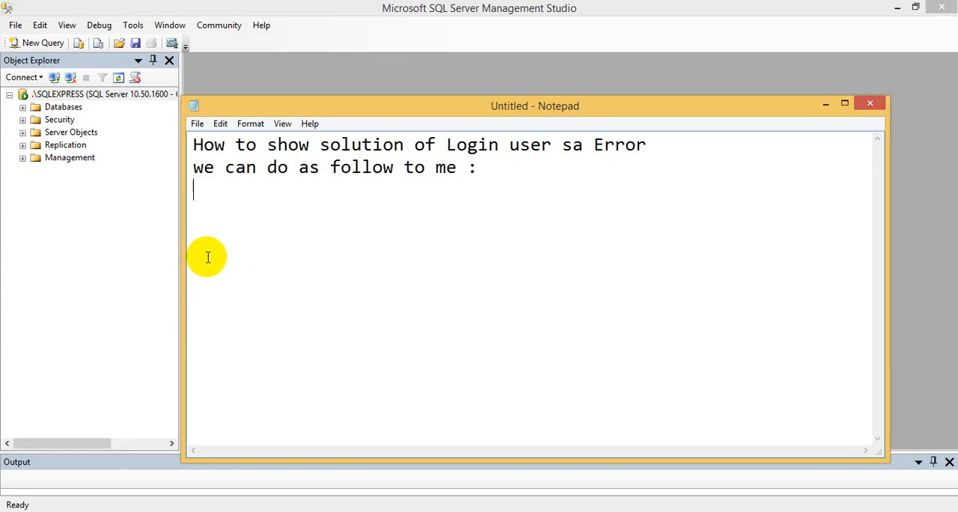
Write step 1: 'U right click on the Server and Properties'
text(1)
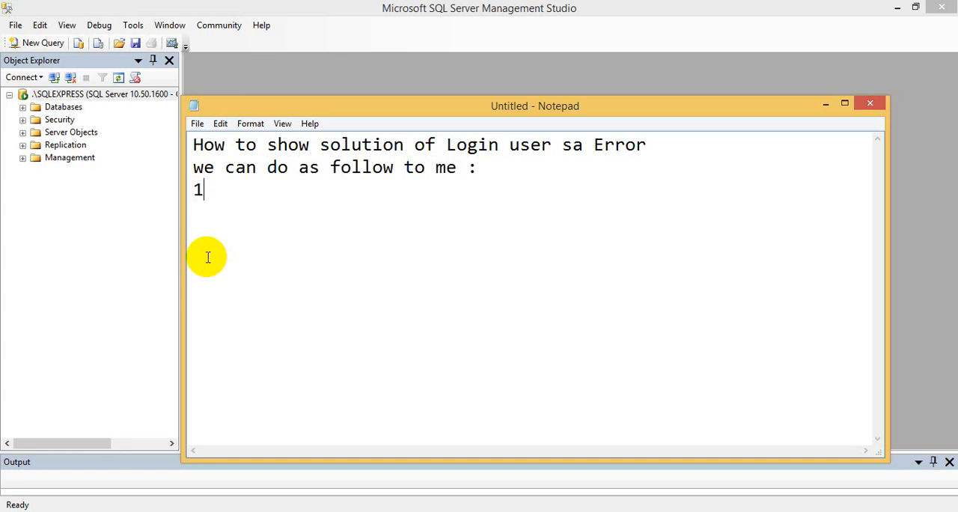
text(.)
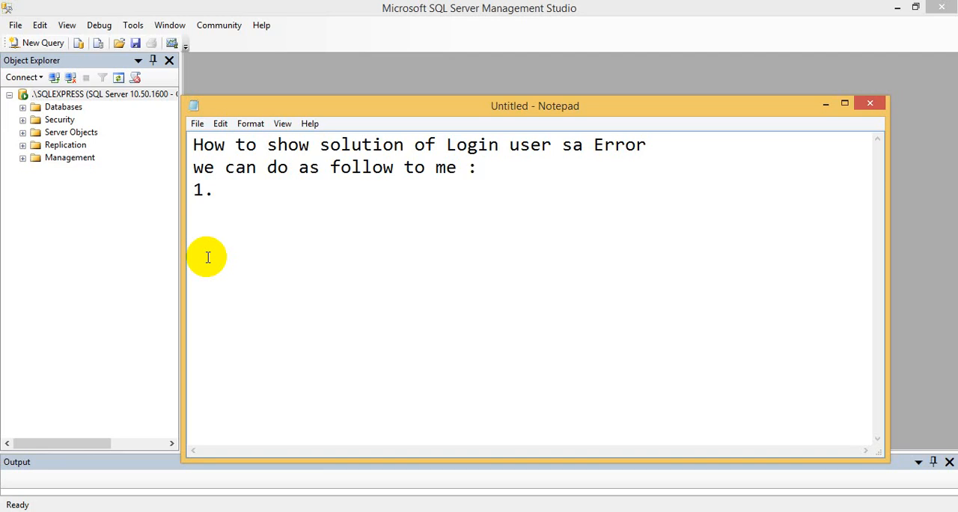
text(U g)
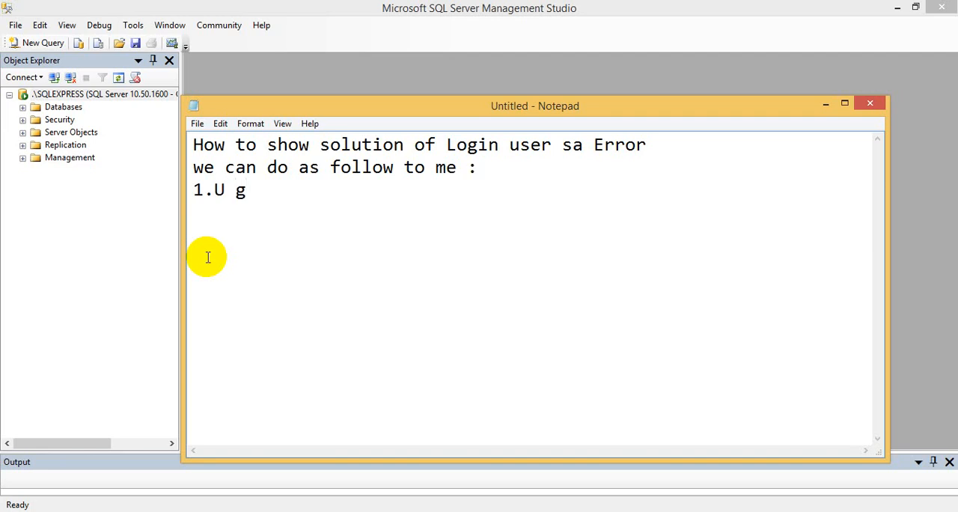
text(right)
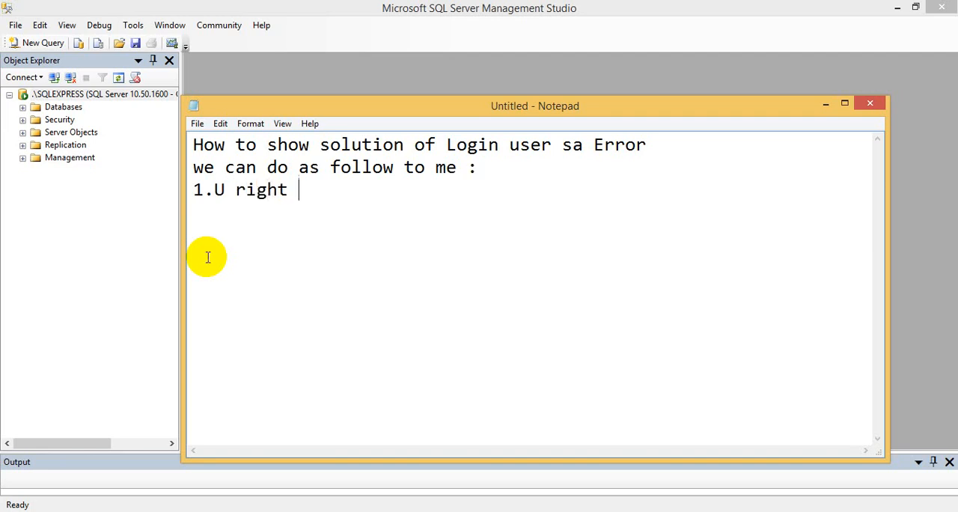
text(click)
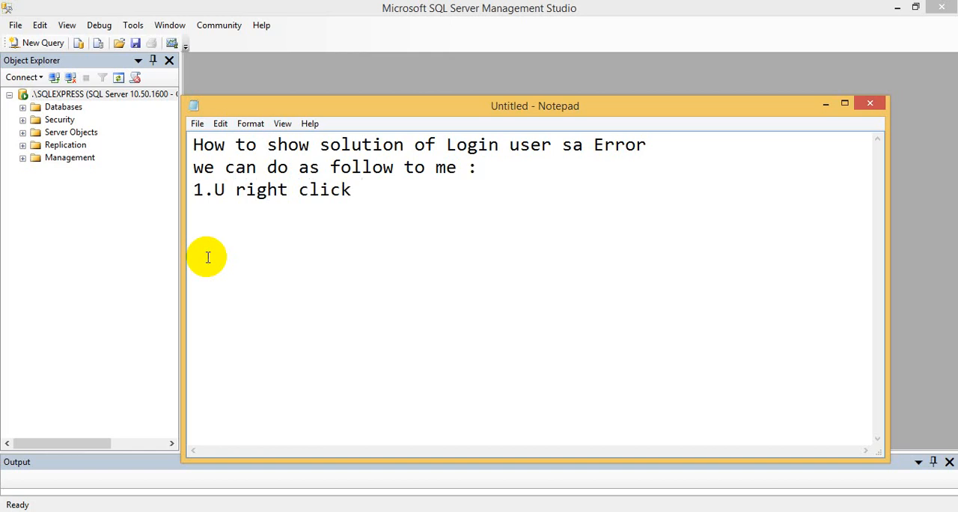
text(on)
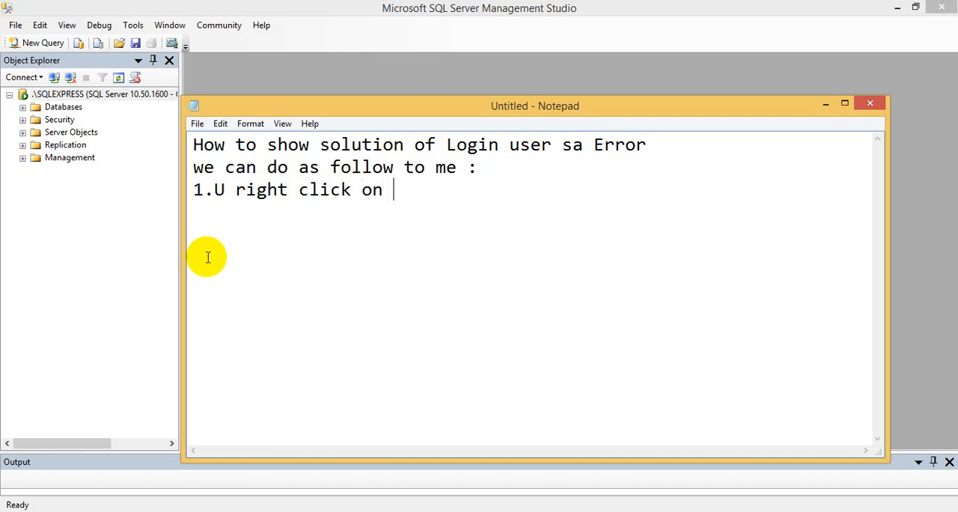
text(the)
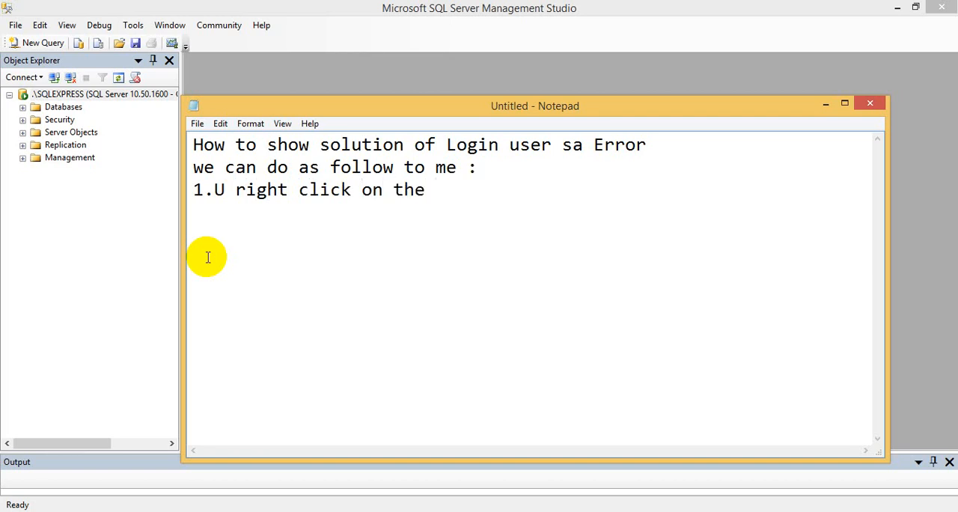
text(S)
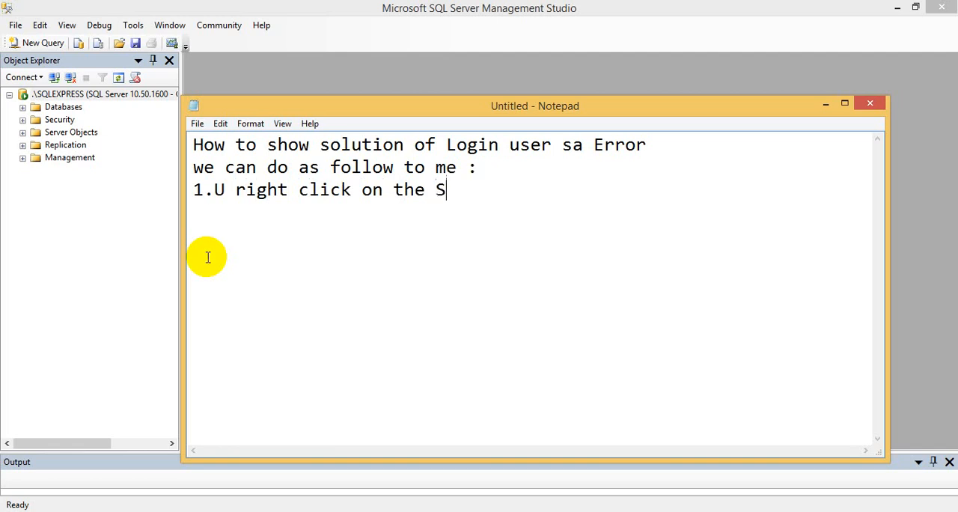
text(erver)
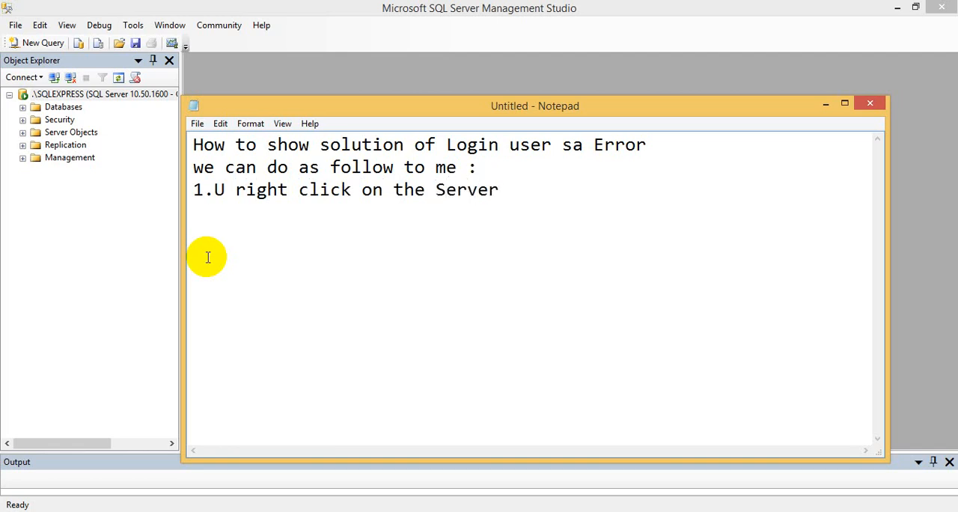
text(and click)
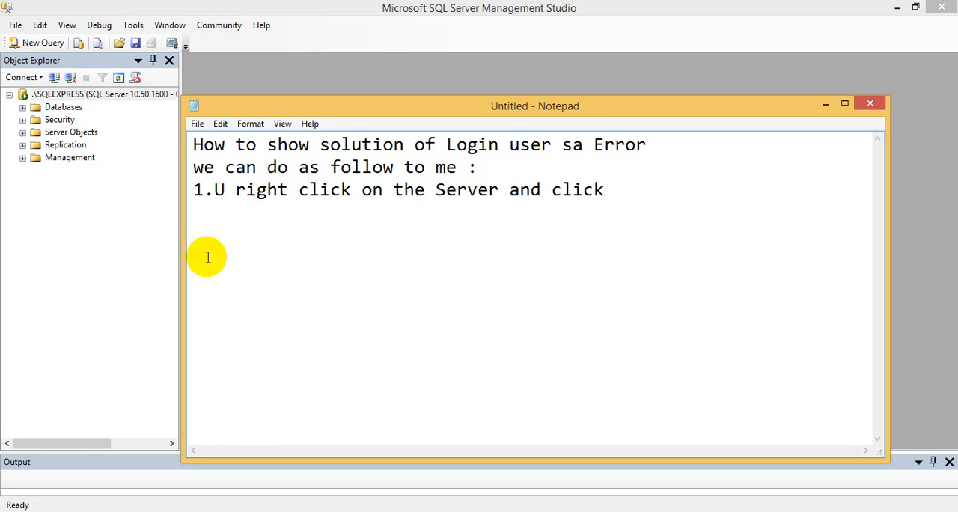
text(Pro)
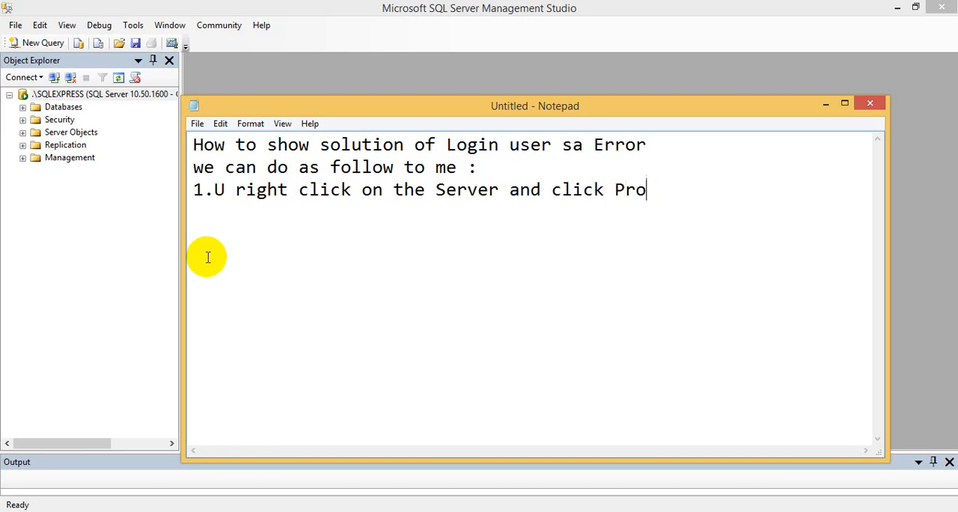
text(pert)
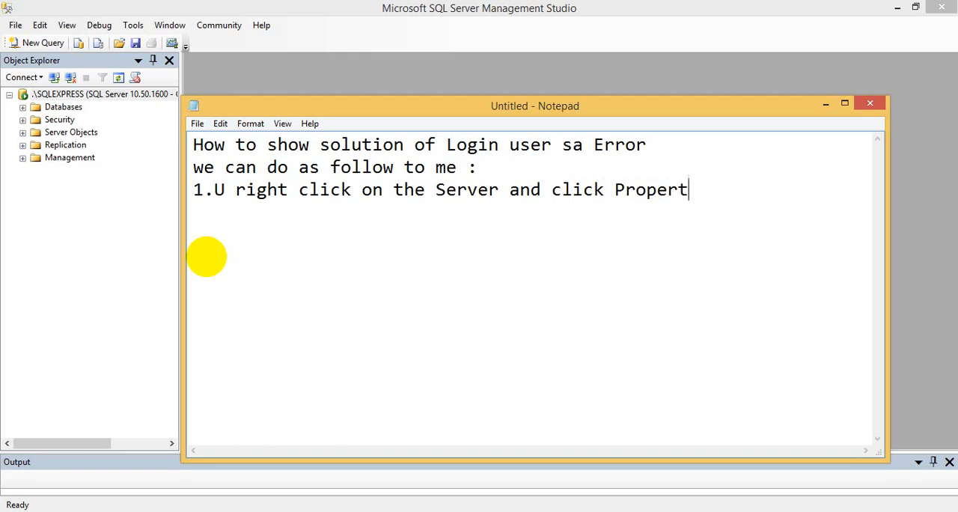
text(ies)
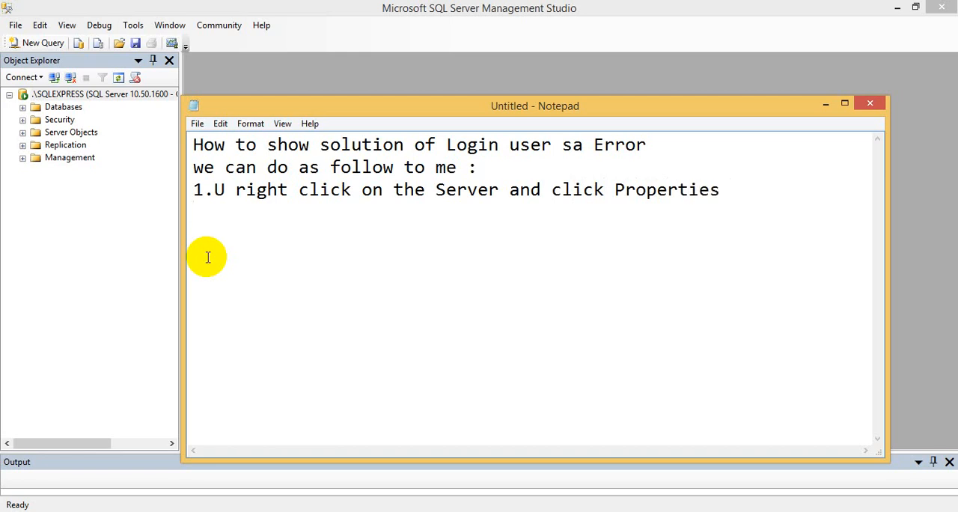
Write step 2: 'U go to the Security Page' and begin the next numbered line
text(2)
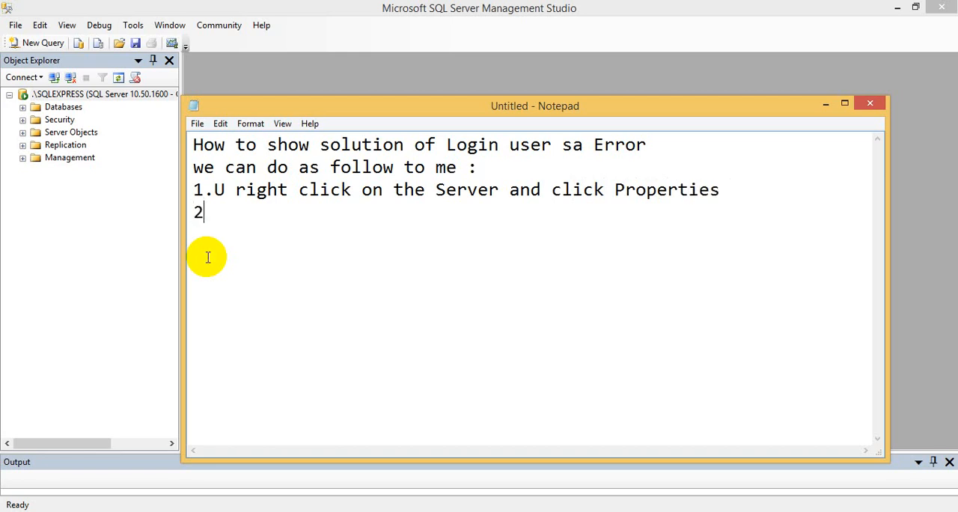
text(.)
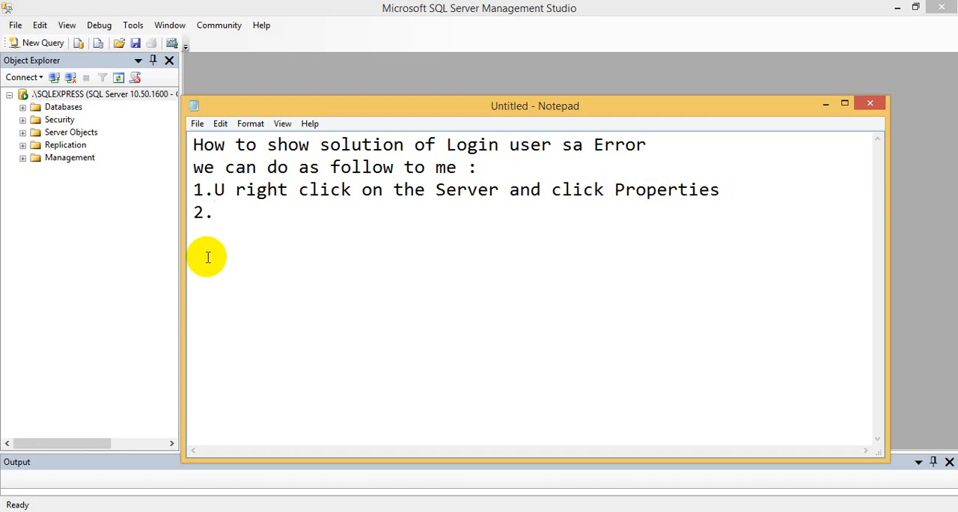
text(U)
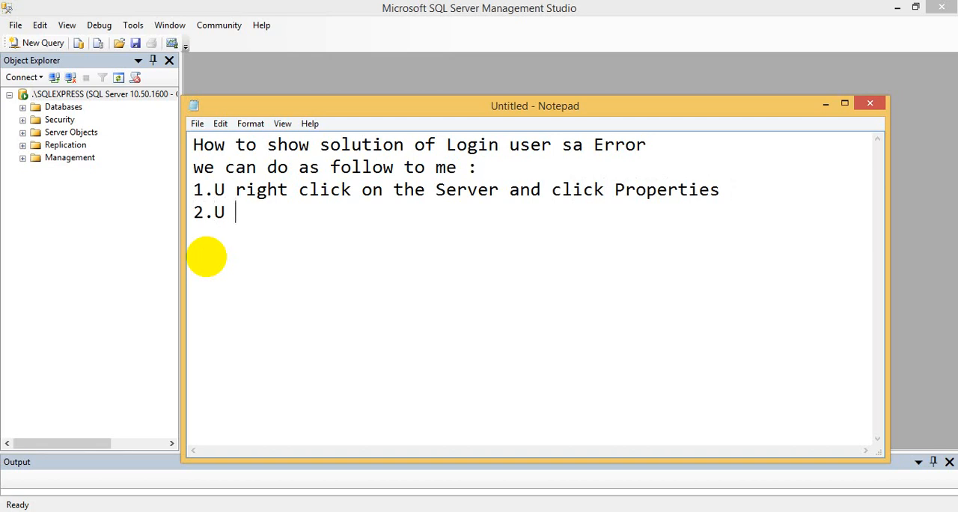
text(go to th)
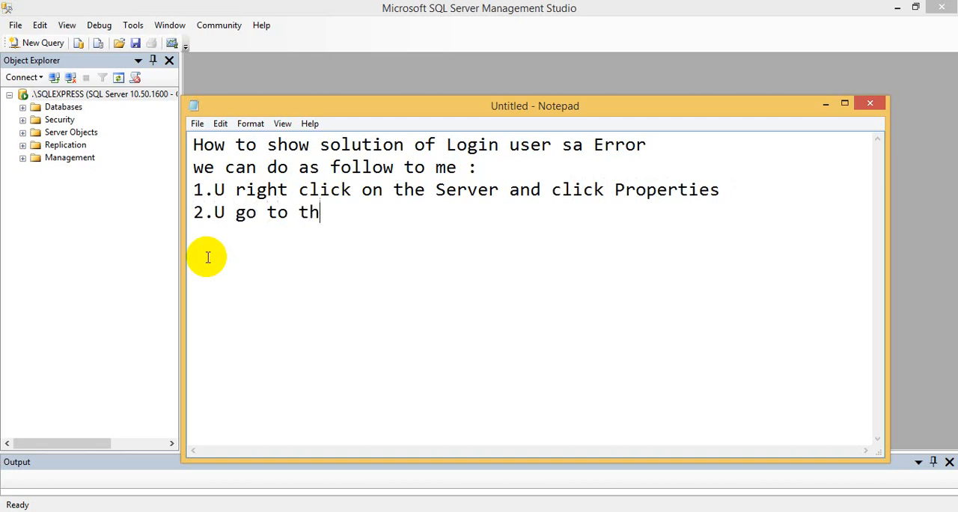
text(e S)
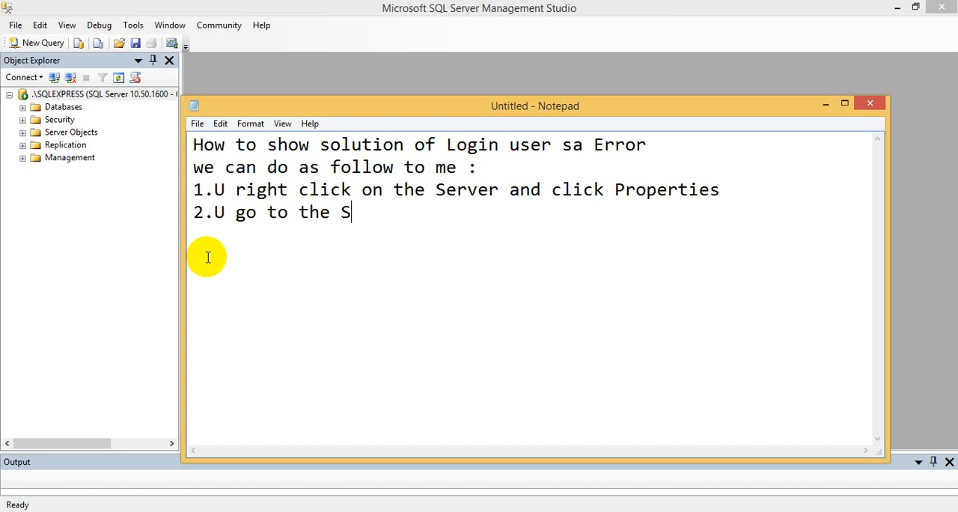
text(ecuti)
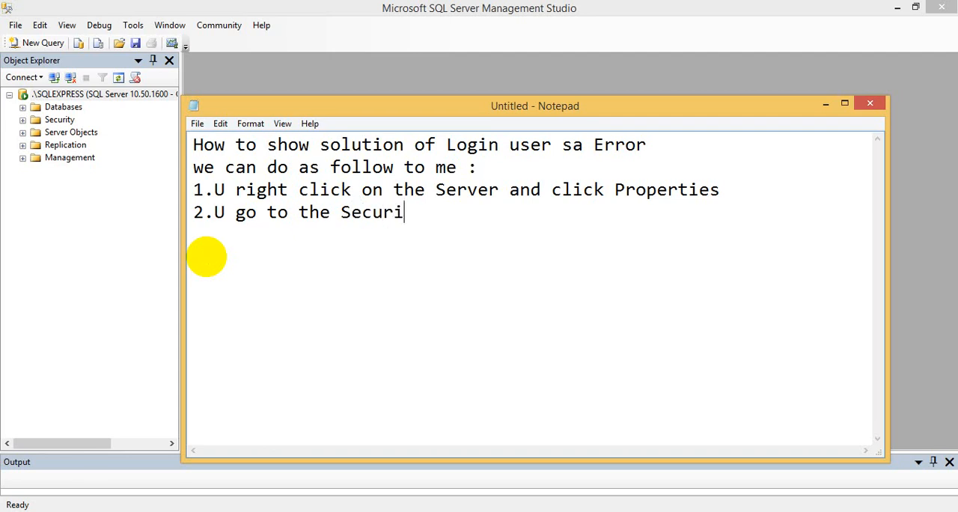
text(ty)
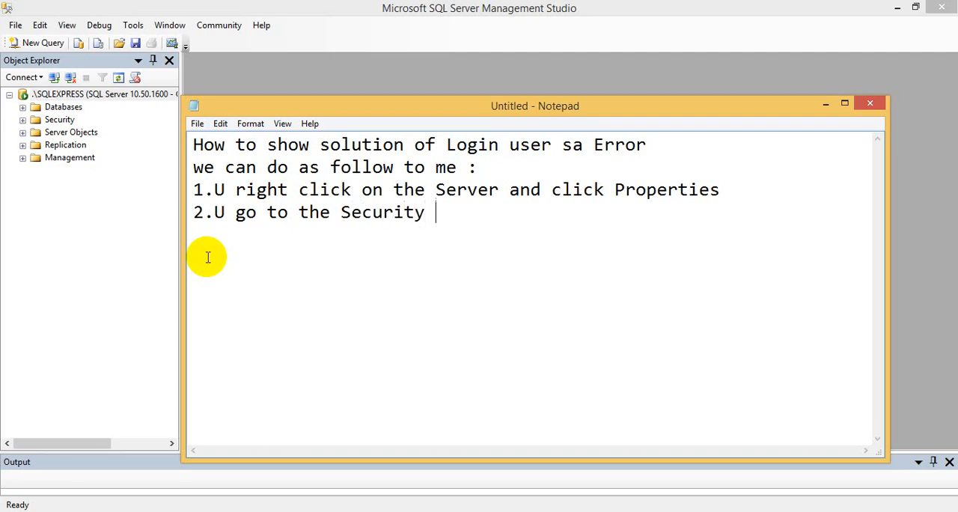
text(Page)
text(3.)
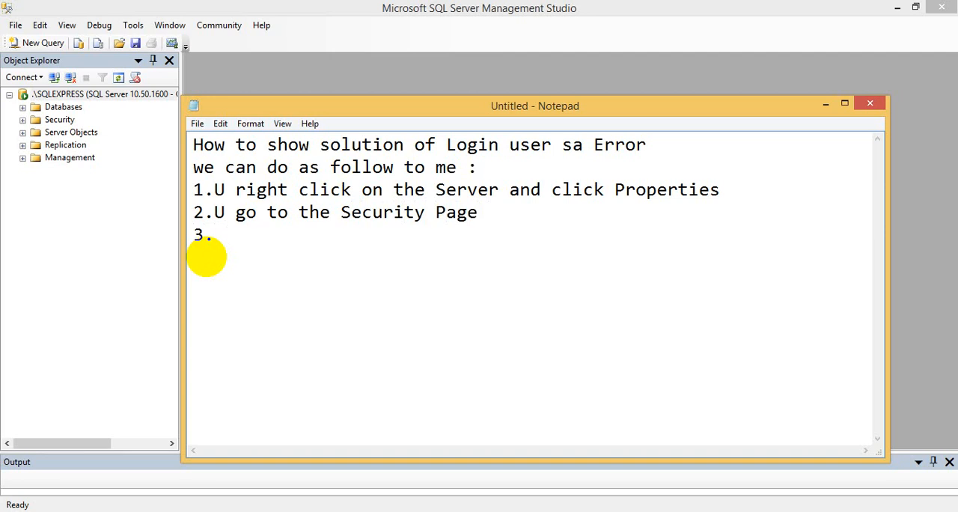
Write the start of step 3: 'U under Server Authentication choose the SQL Server'
text(U)
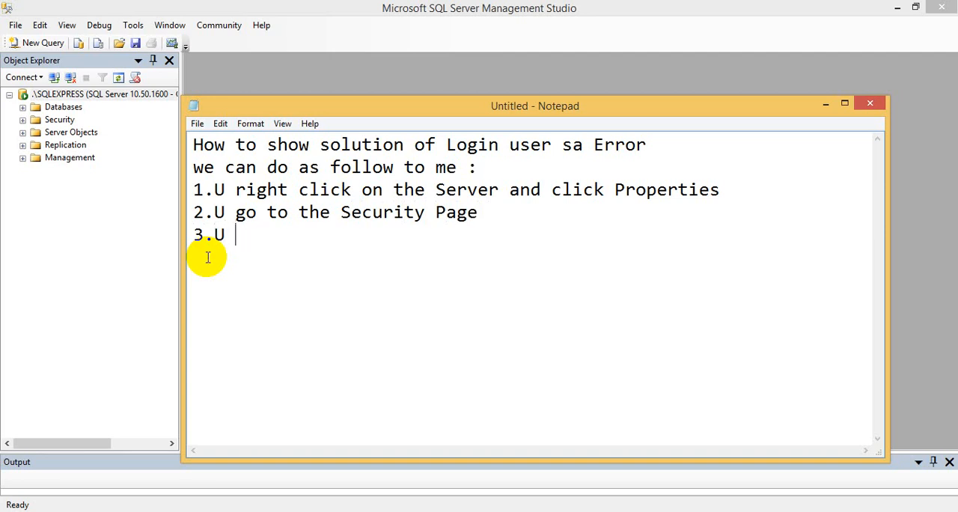
text(un)
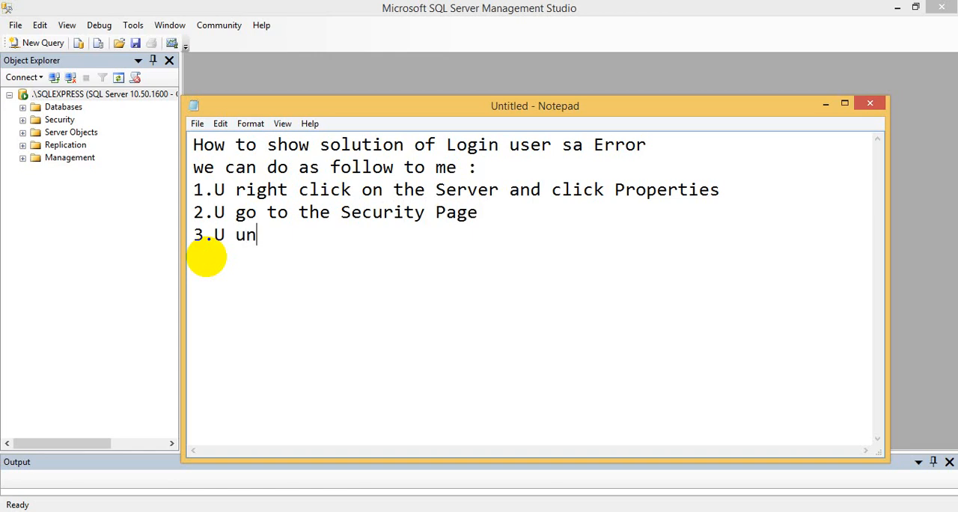
text(der)
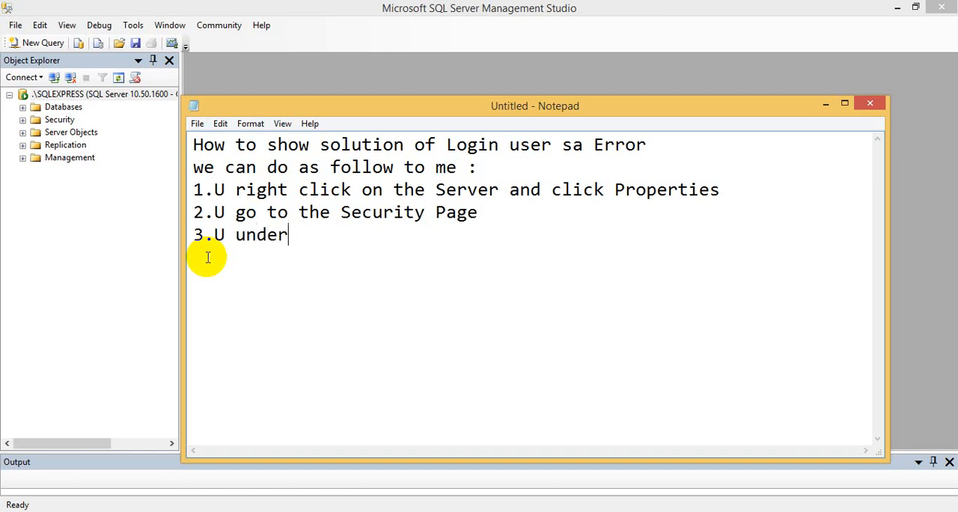
text(Serv)
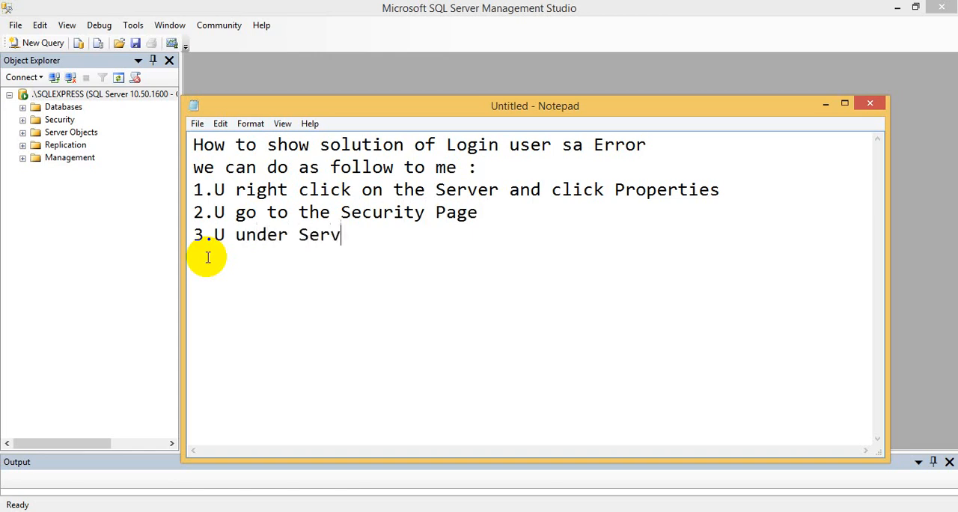
text(er)
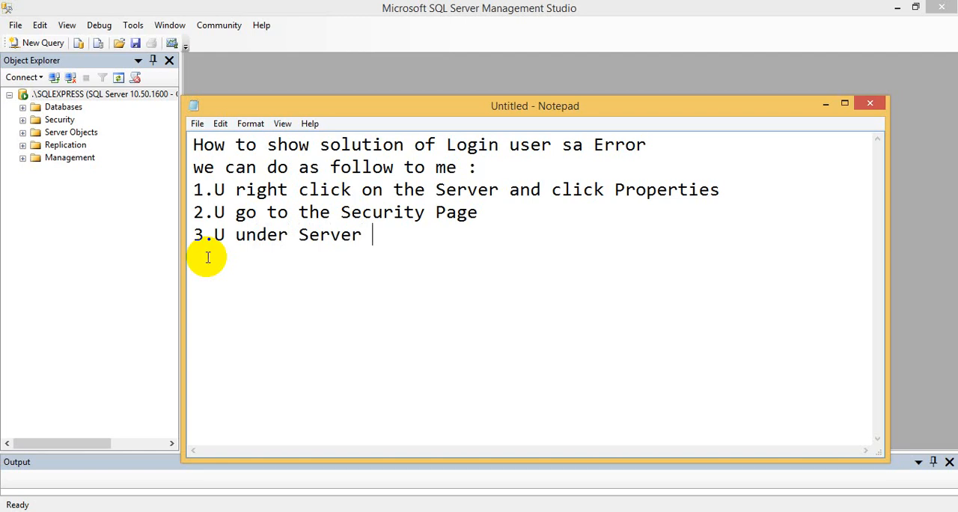
text(Authentica)
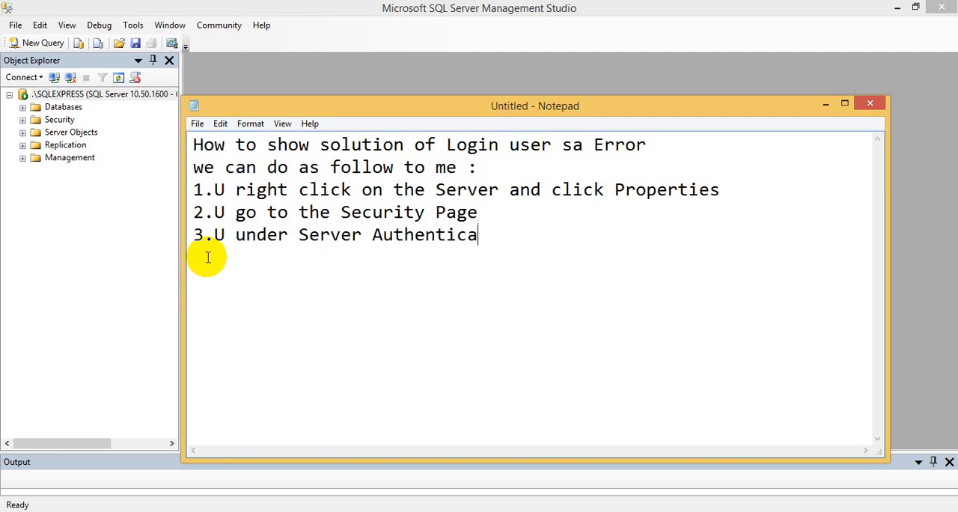
text(tion)
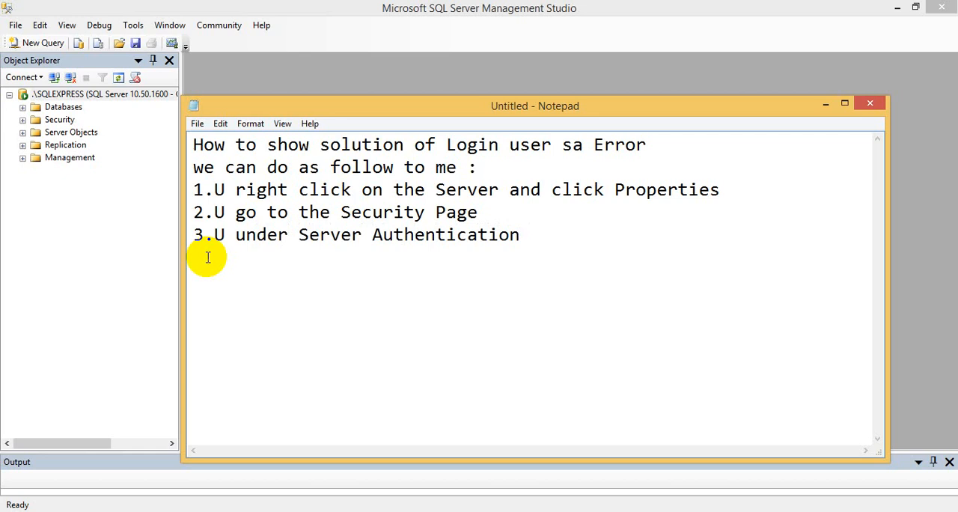
text(choe)
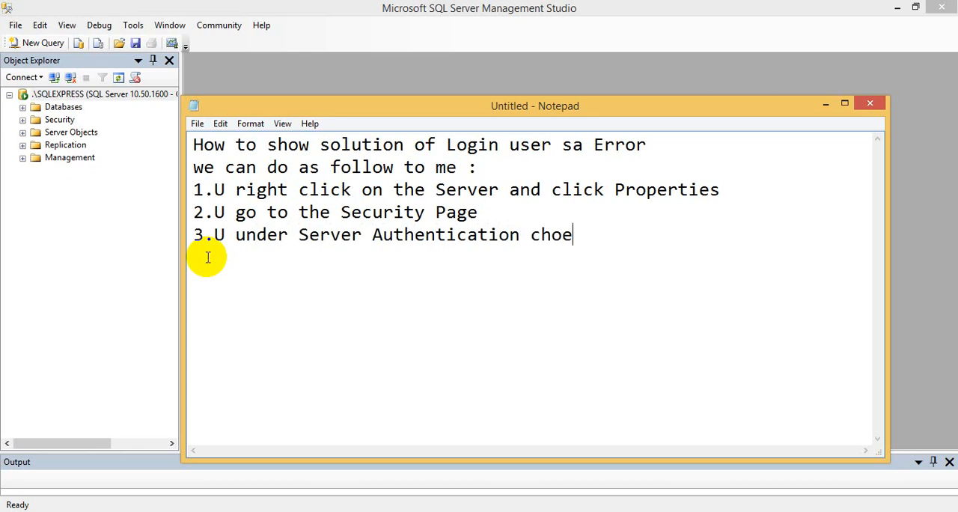
text(se)
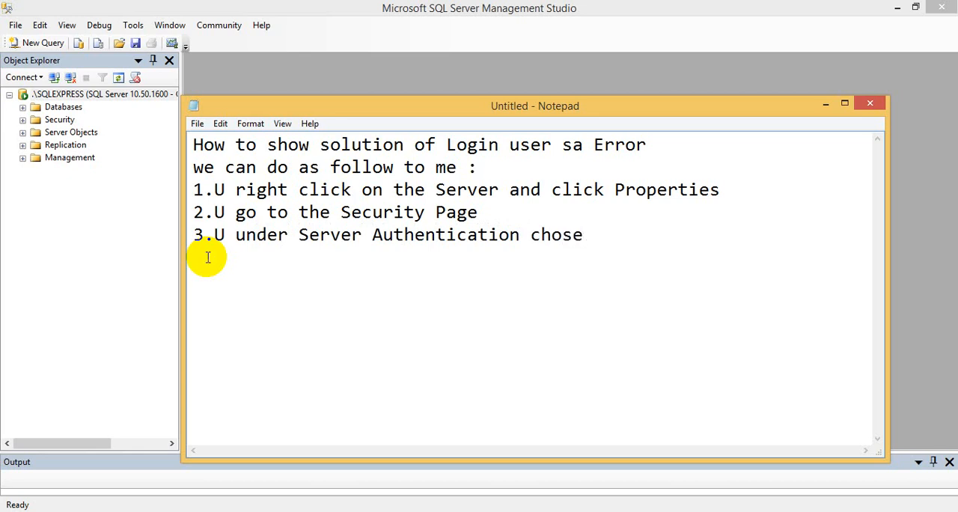
text(the)
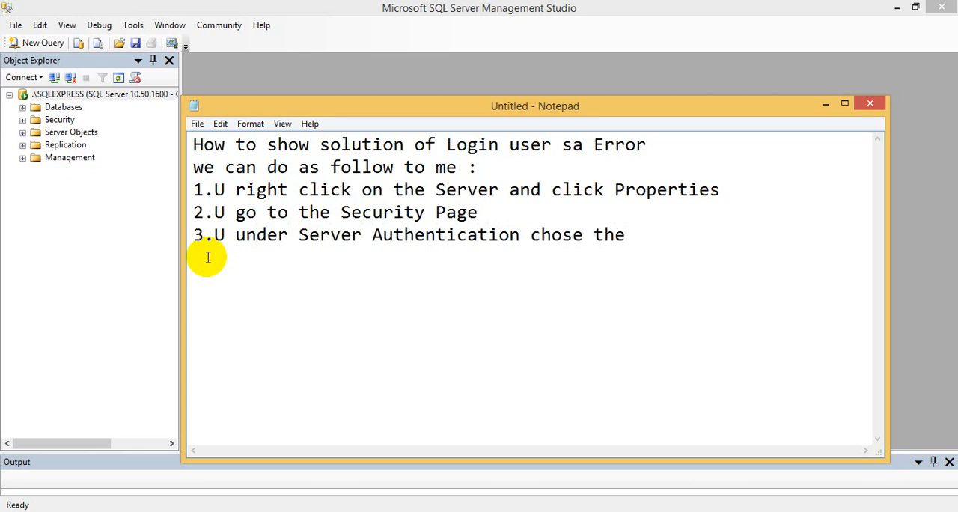
text(SQL)
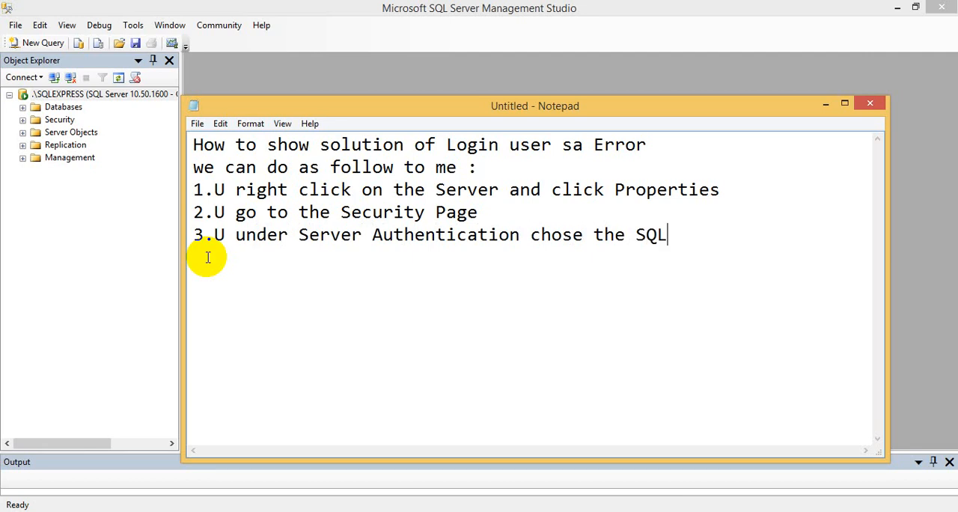
text(Serv)
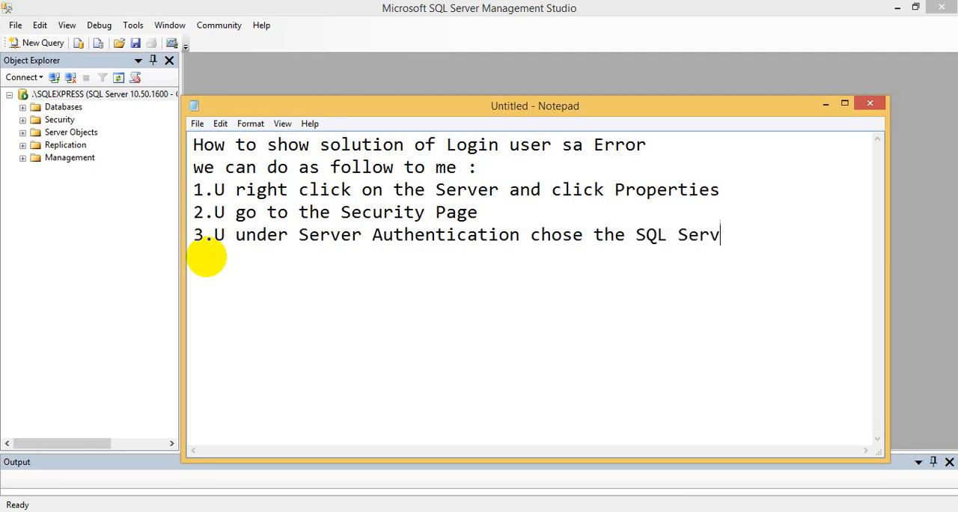
text(er)
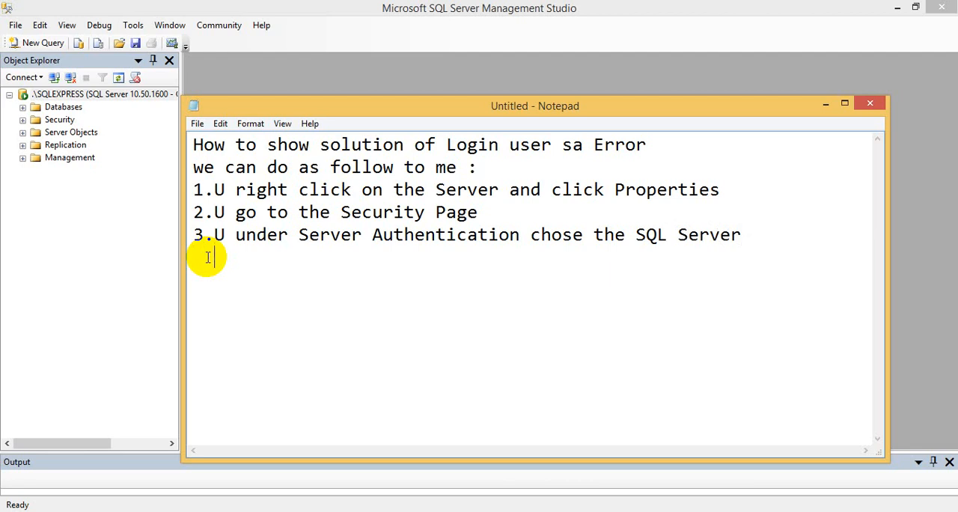
Finish step 3 with 'and Windows Authentication mode Radio button' and begin line 4
text(and Wi)
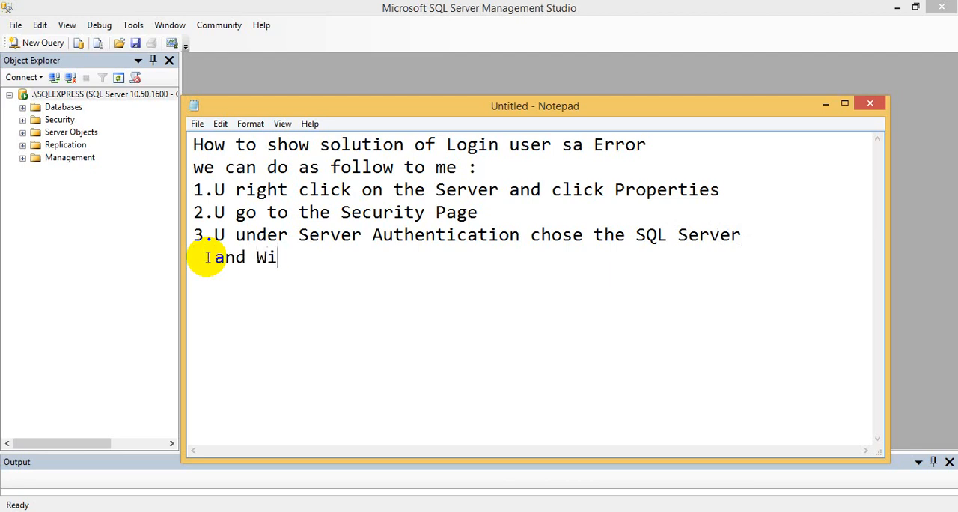
text(ndow)
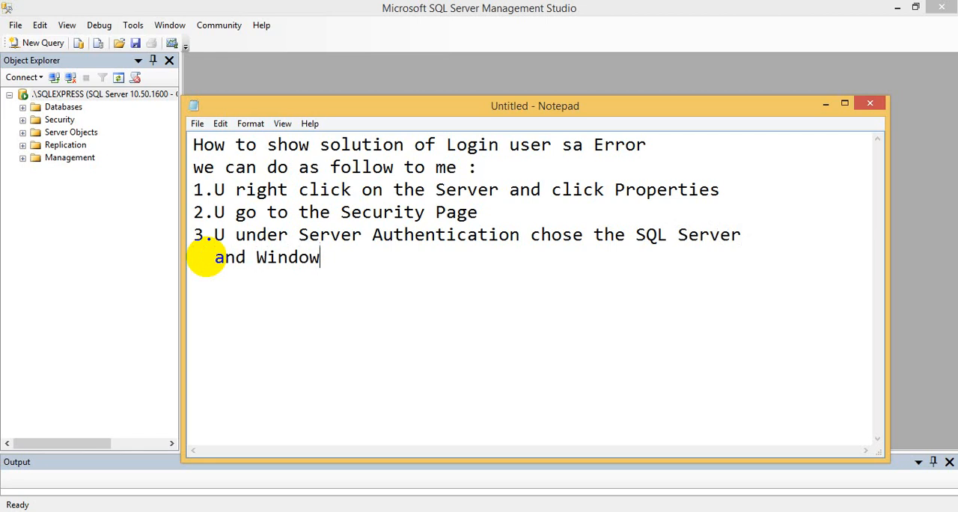
text(A)
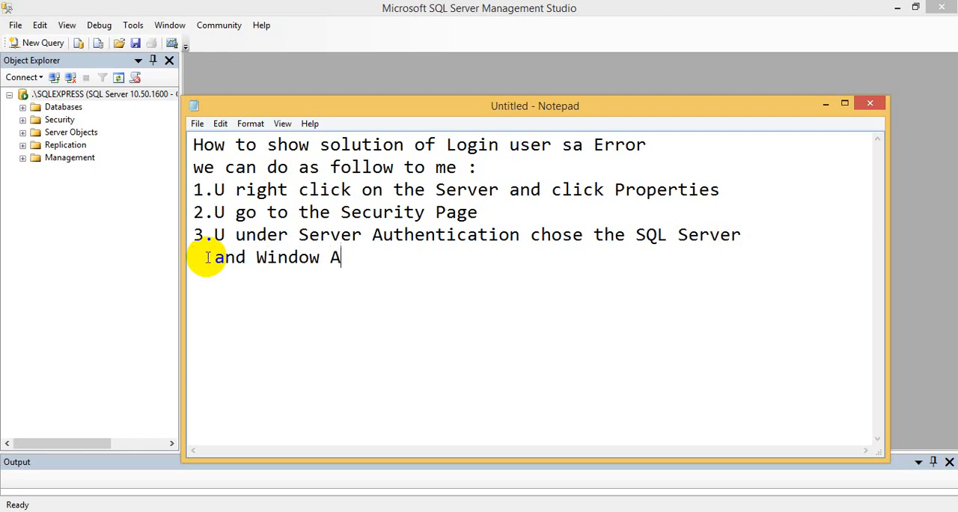
text(uth)
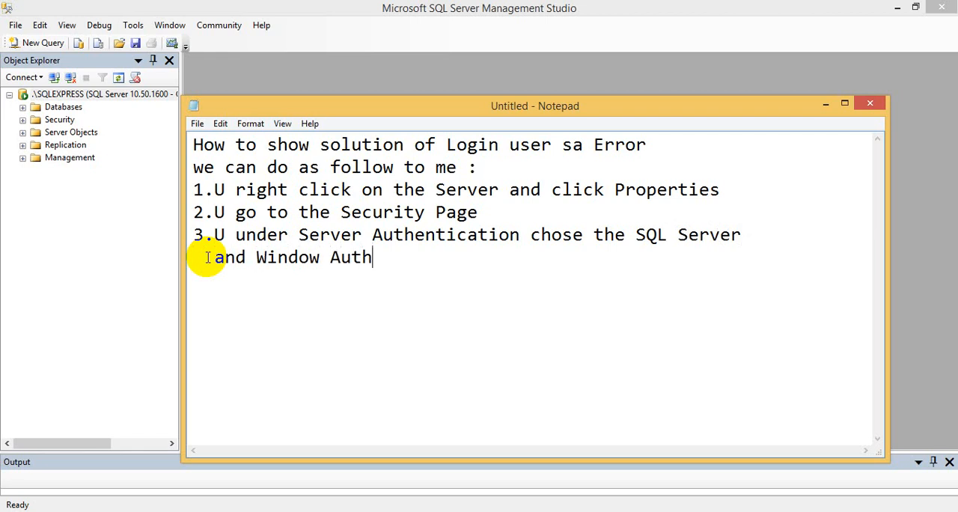
text(en)
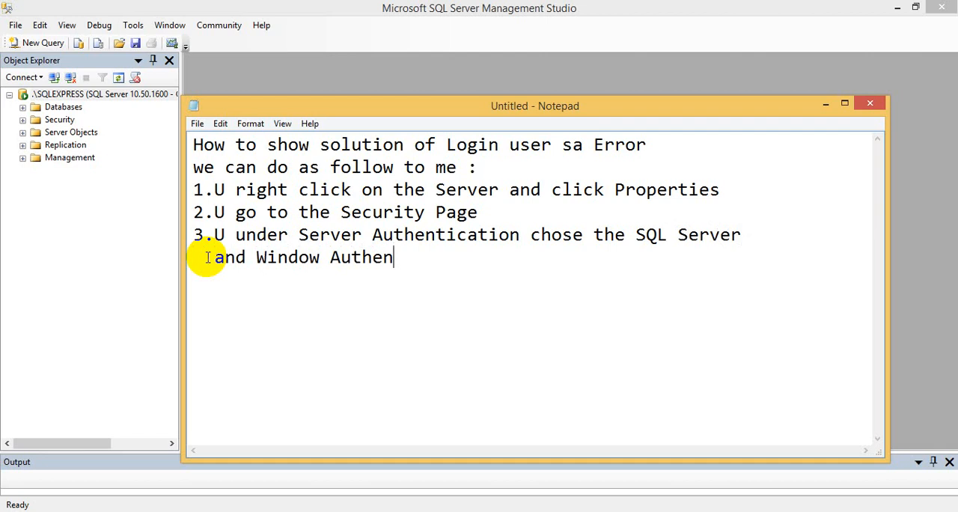
text(tication)
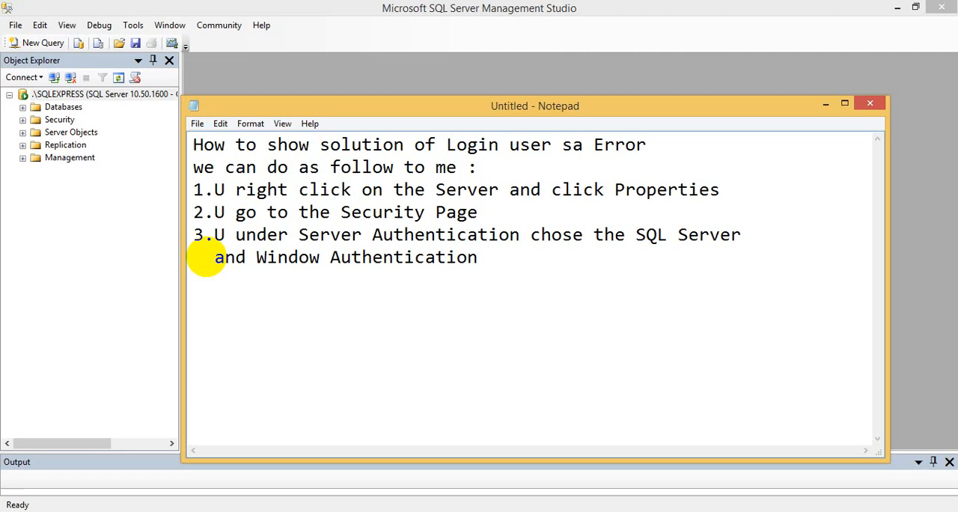
text(mode)
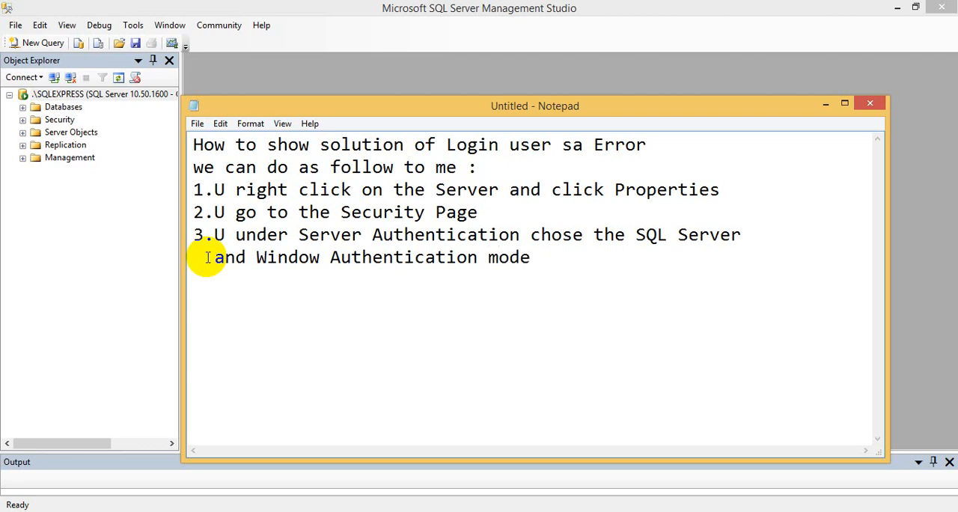
text(Ra)
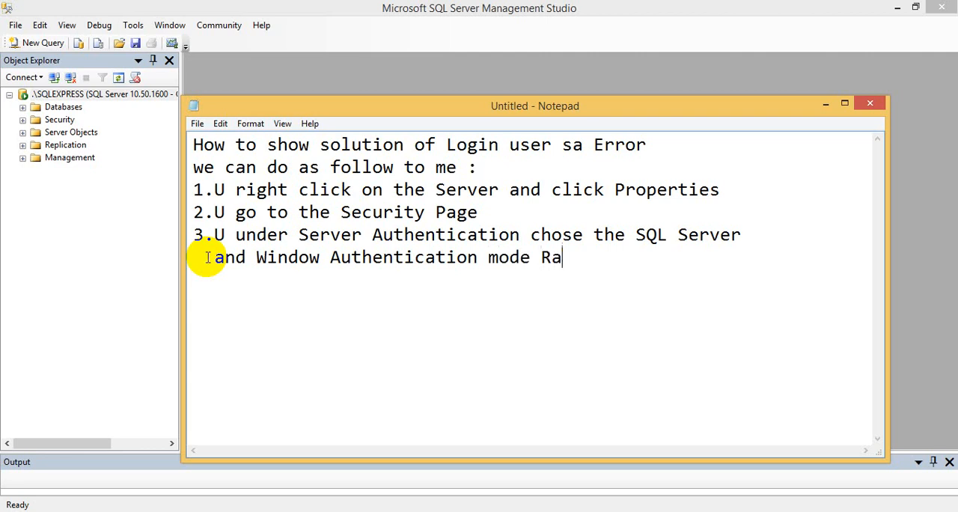
text(dio)
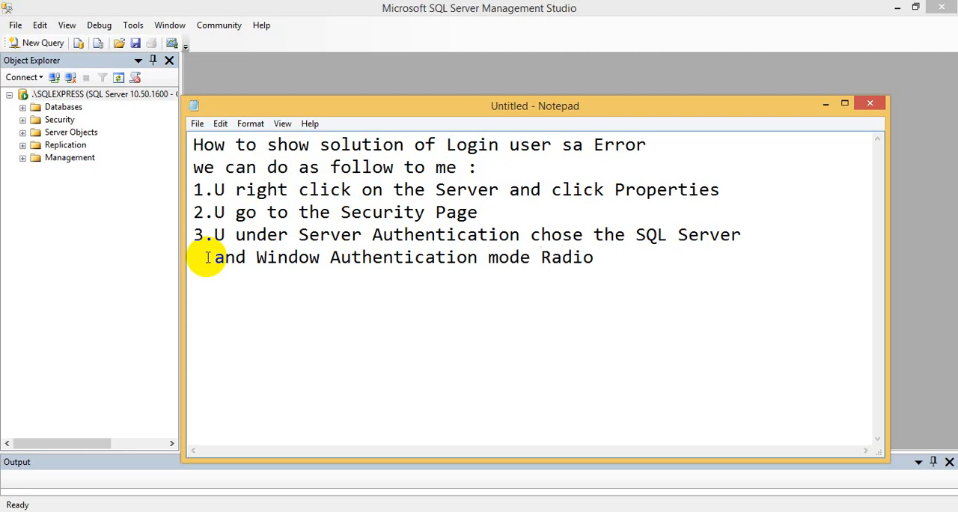
text(b)
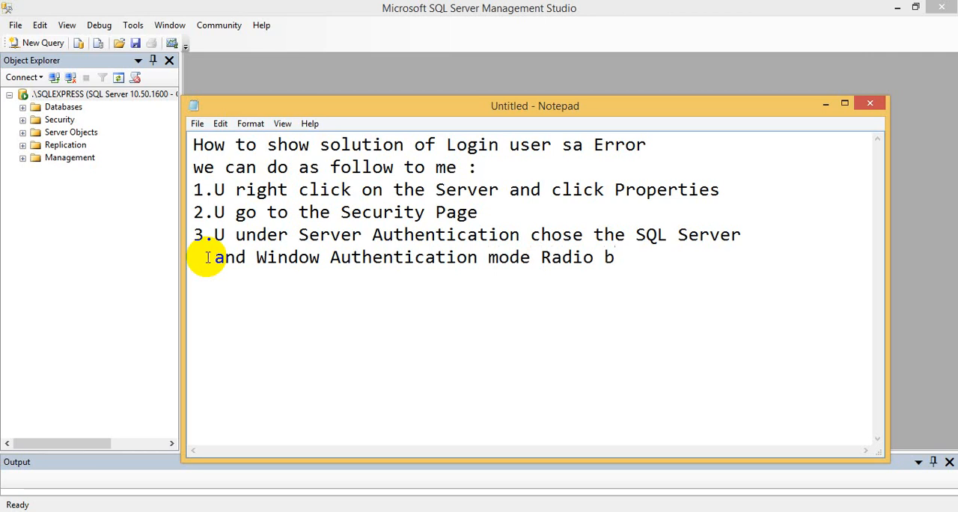
text(ut)
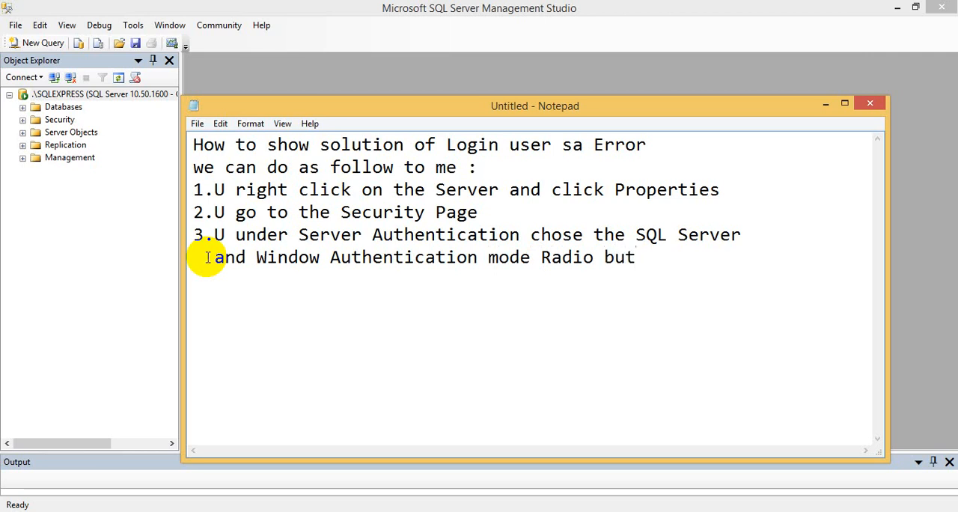
text(ton)
text(4.)
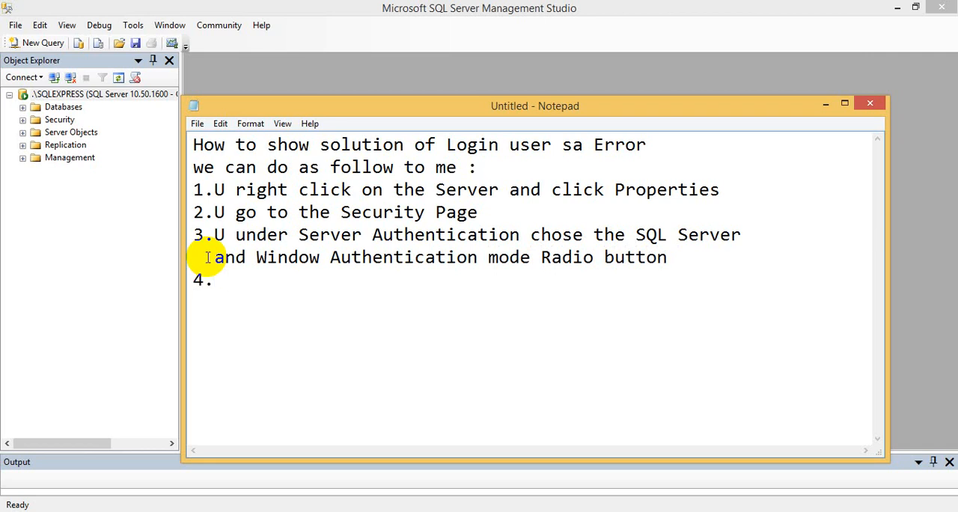
Write step 4: 'U click button OK'
text(U c)
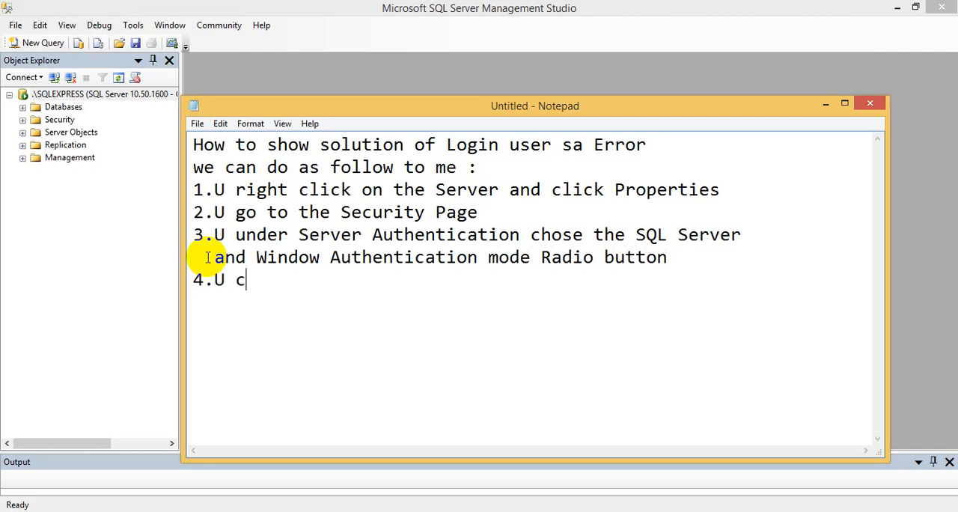
text(lick)
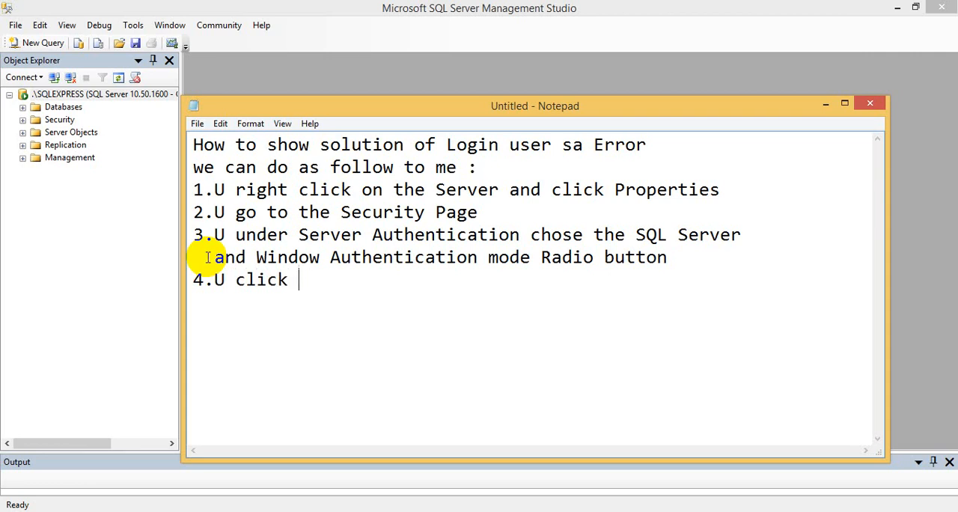
text(button OK)
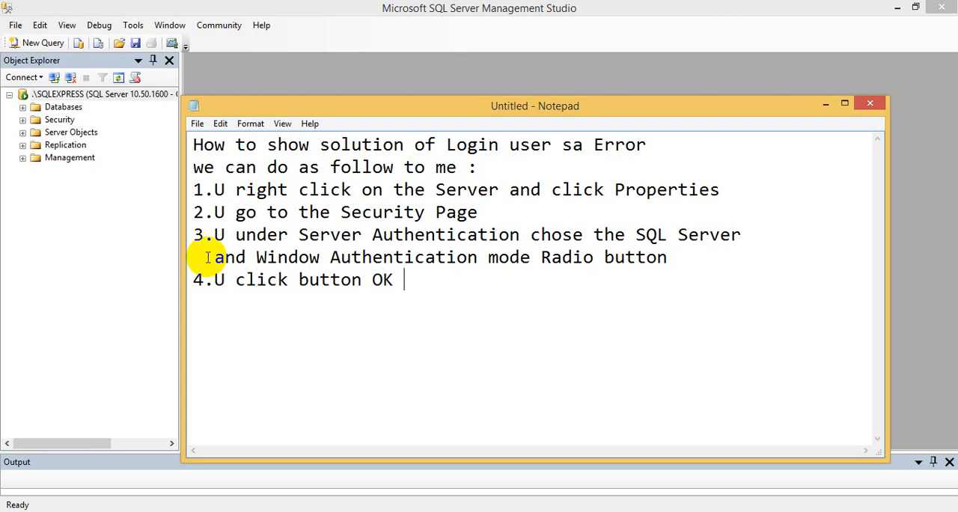
Write step 5: 'U restart SQL Service', correcting the mistyped 'Server' to 'Service'
text(5)
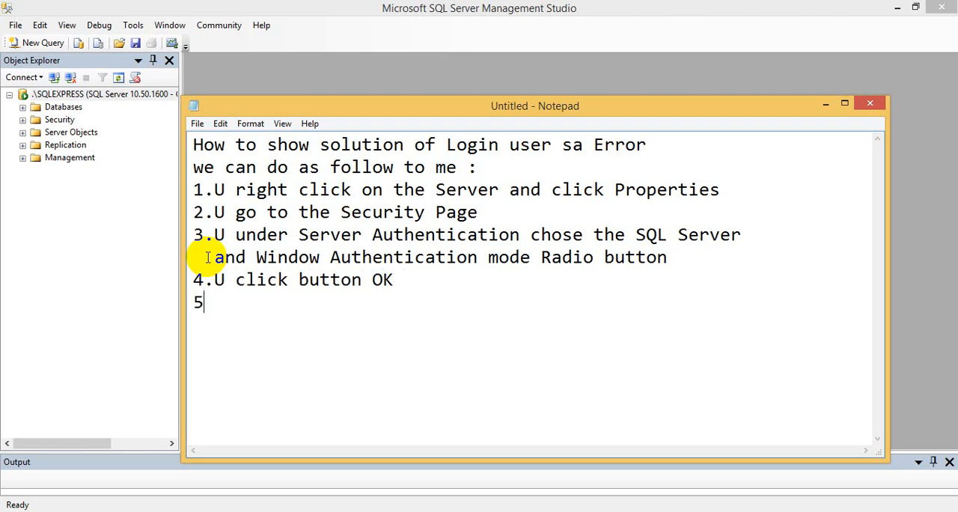
text(.)
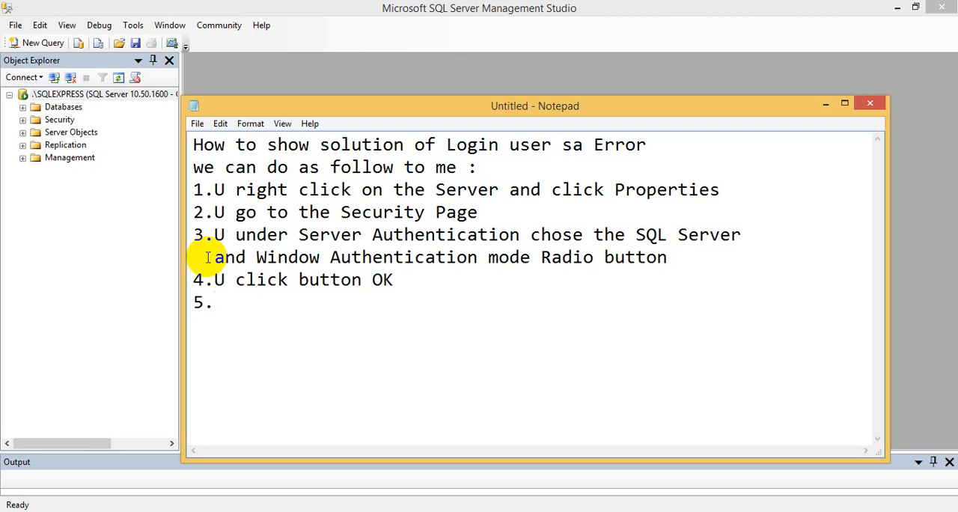
text(U)
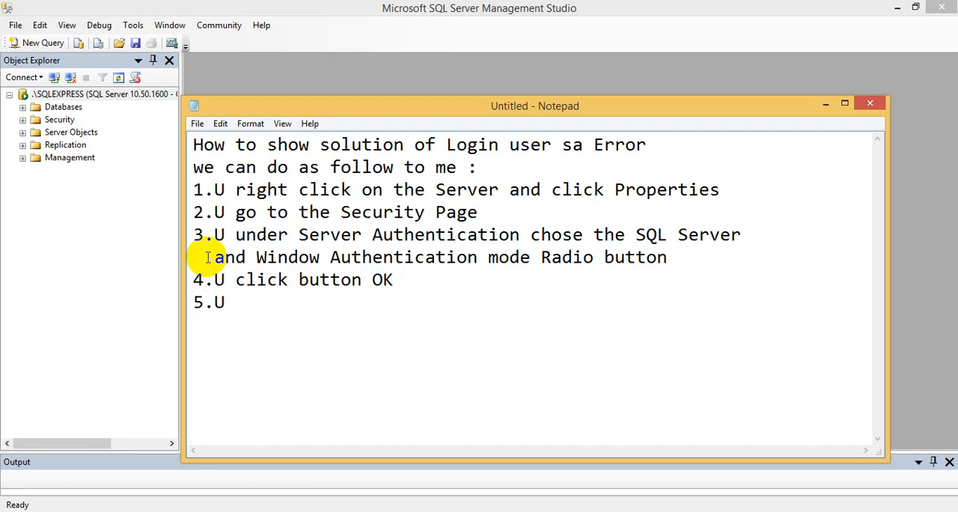
text(re)
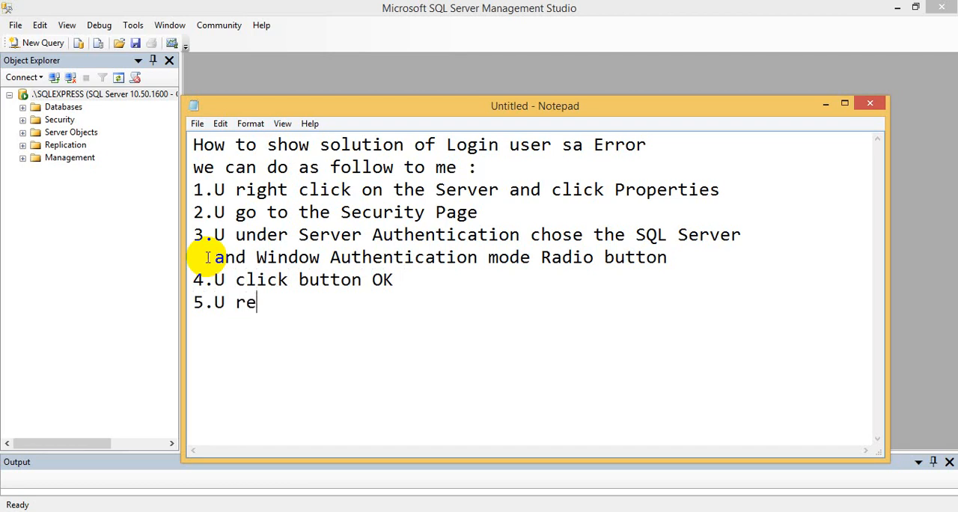
text(start)
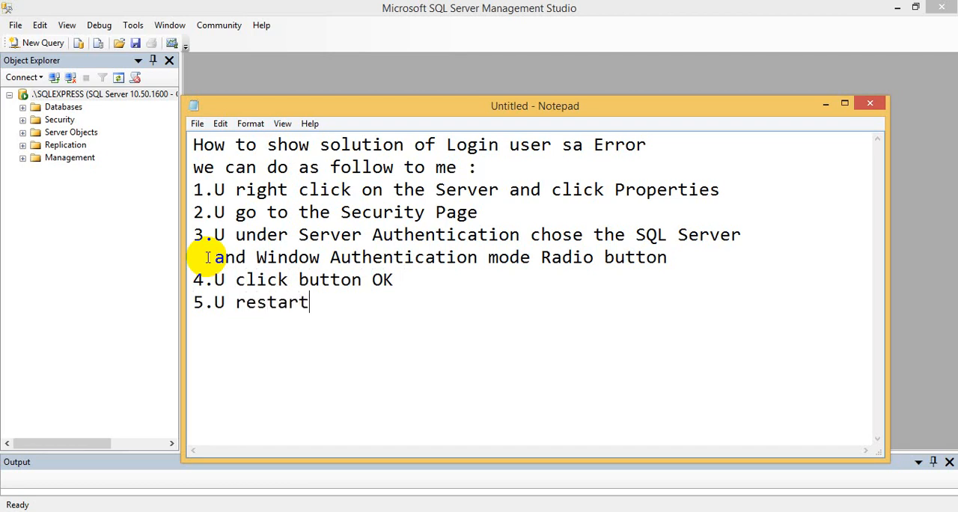
text(S)
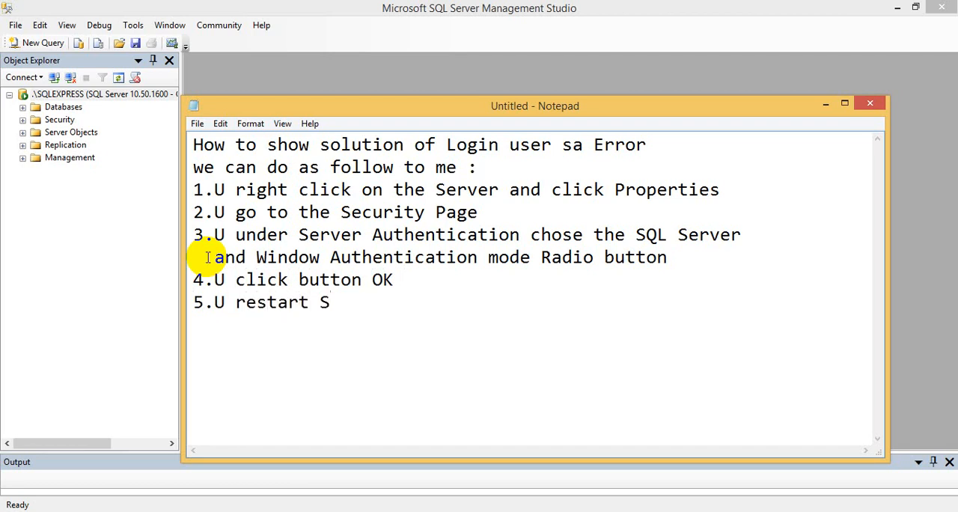
text(Qa)
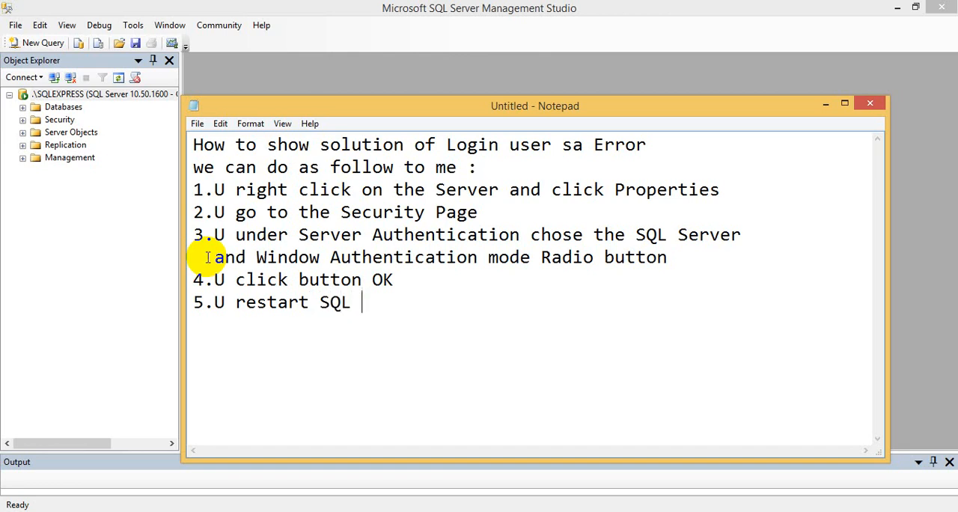
text(Server)
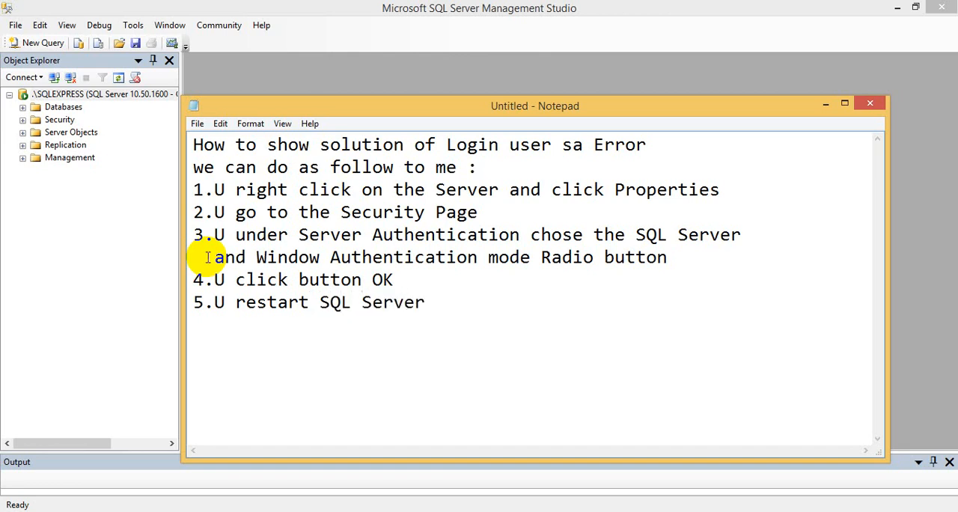
key(Backspace)
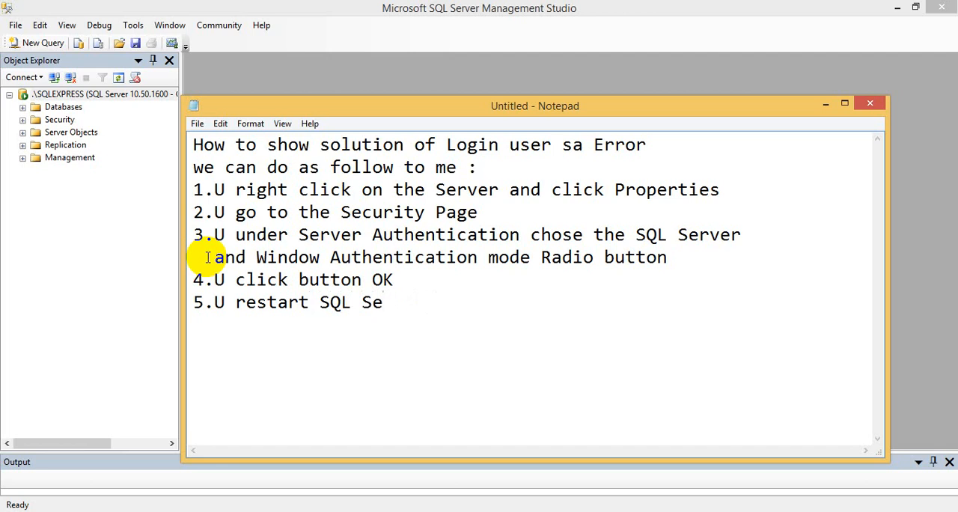
key(BackSpace)
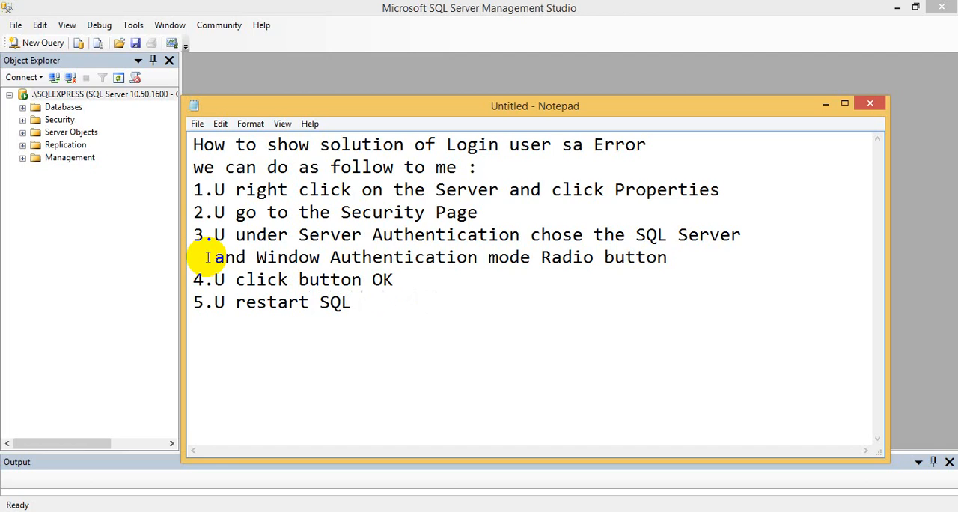
text(Serv)
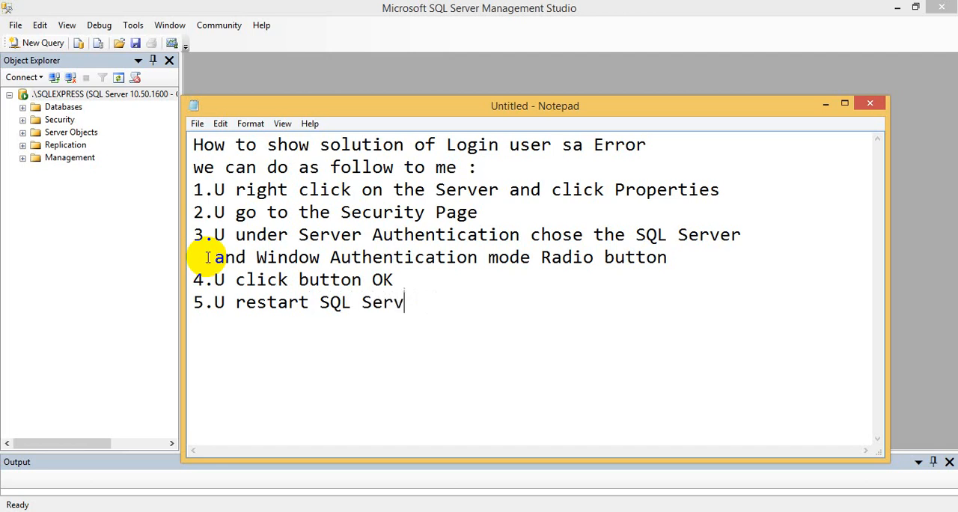
text(ice)
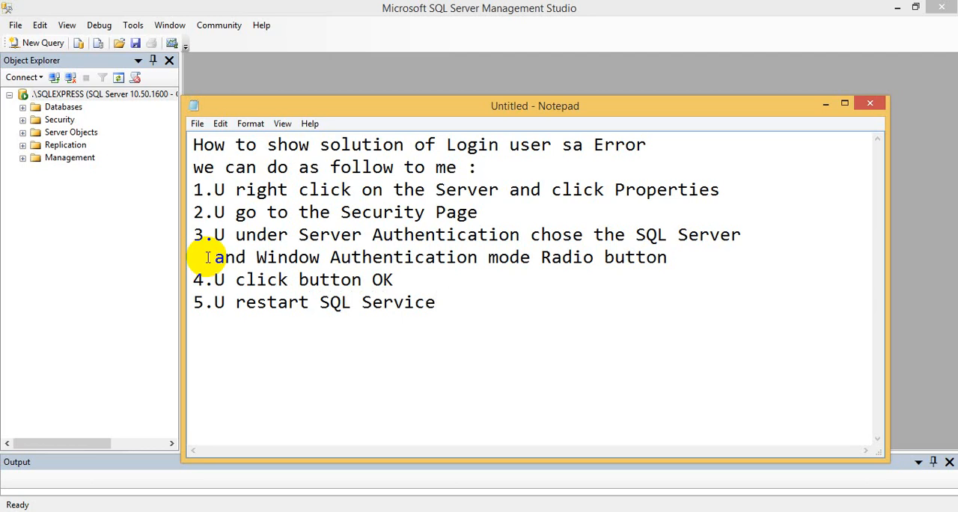
click(446, 303)
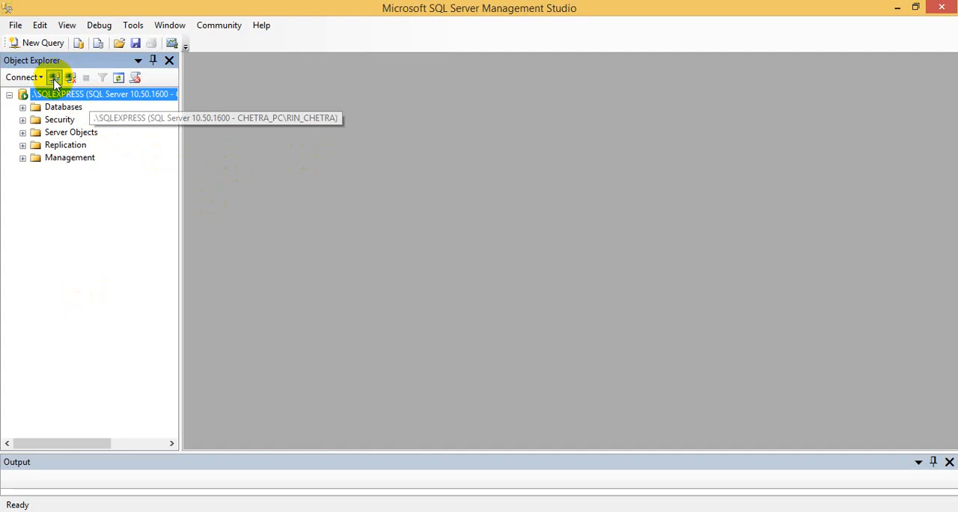
Retry the sa login with SQL Server Authentication; it fails again with error 18456 and the message is dismissed
click(53, 78)
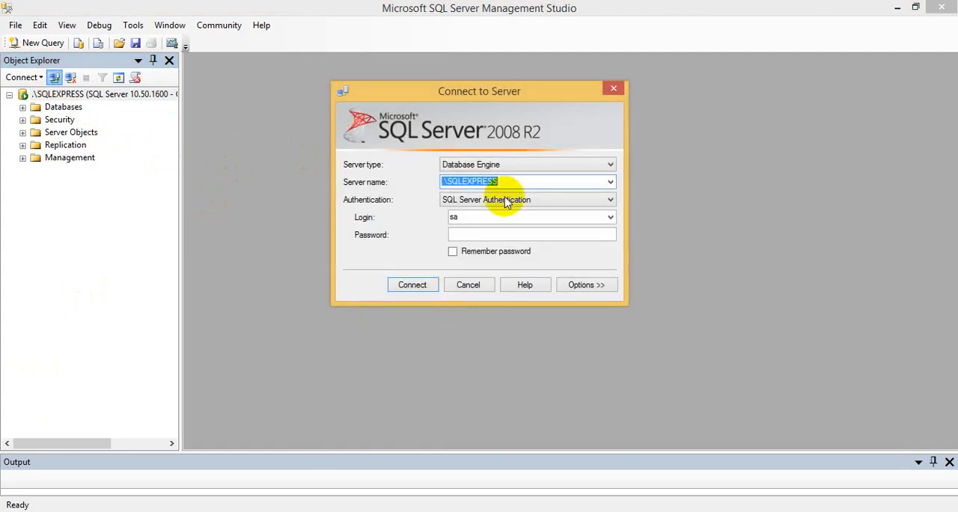
click(532, 233)
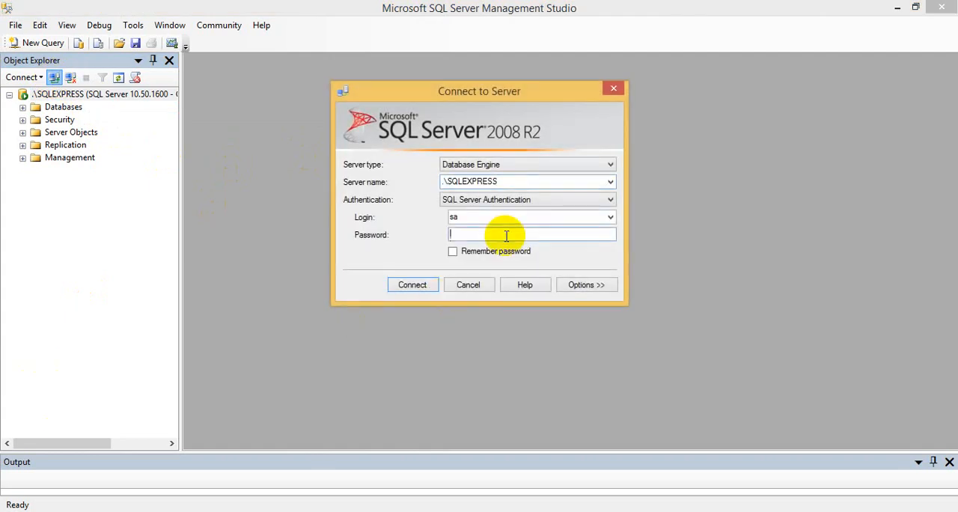
text(*)
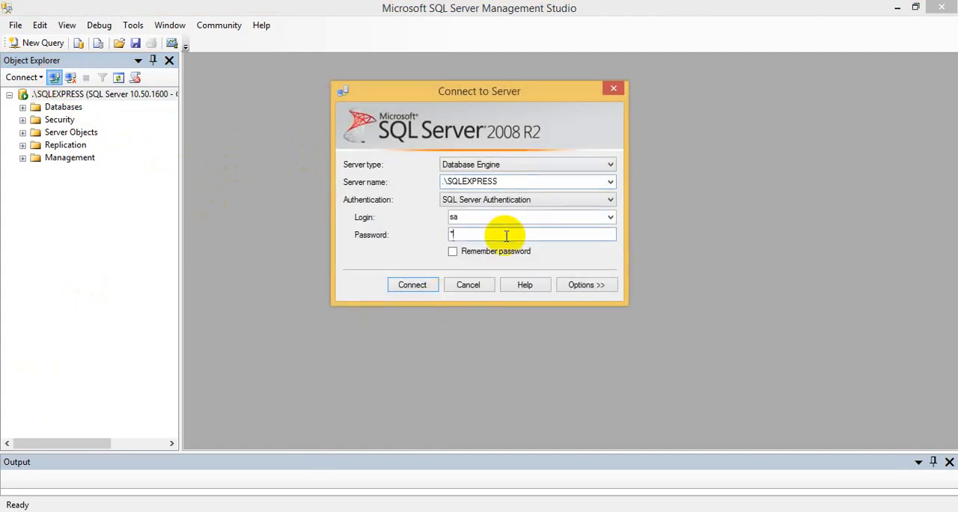
click(412, 284)
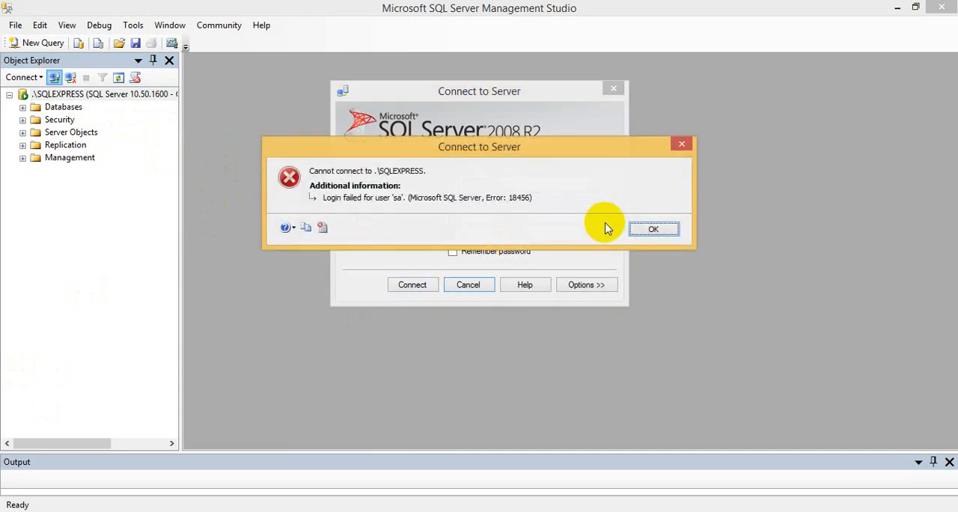
click(653, 228)
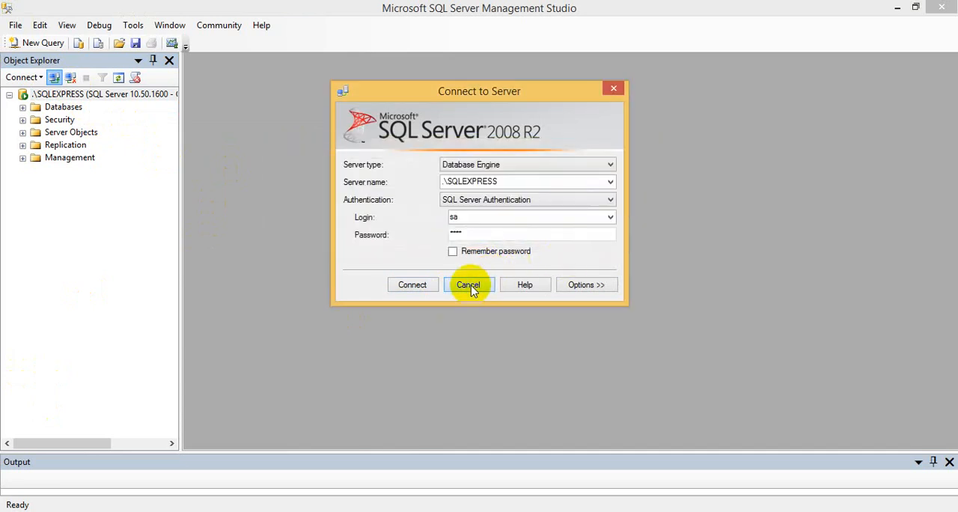
In the server's Security properties, select SQL Server and Windows Authentication mode and acknowledge the restart notice
right_click(63, 93)
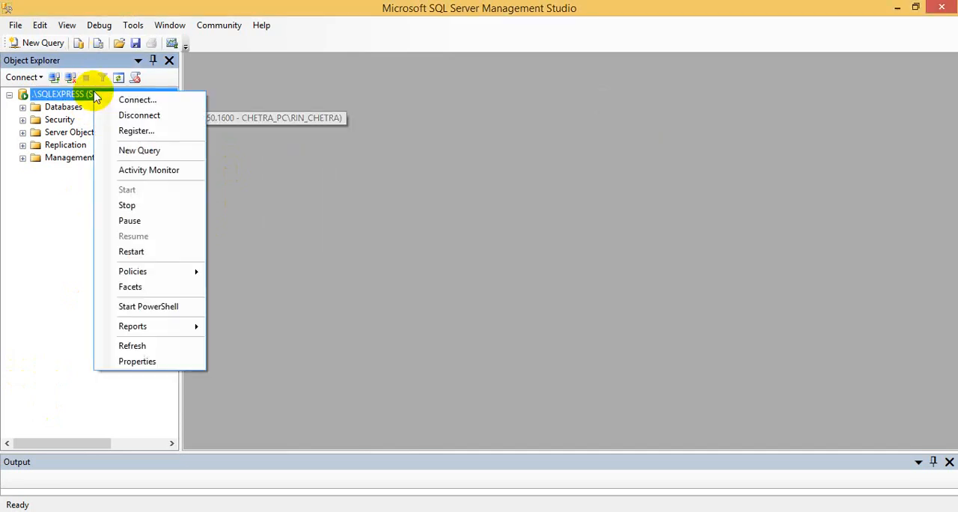
click(138, 363)
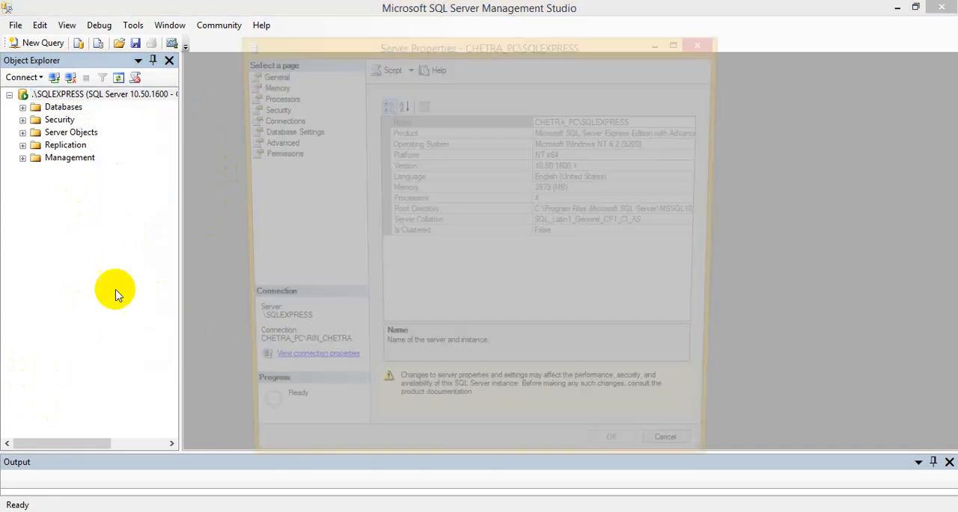
click(267, 108)
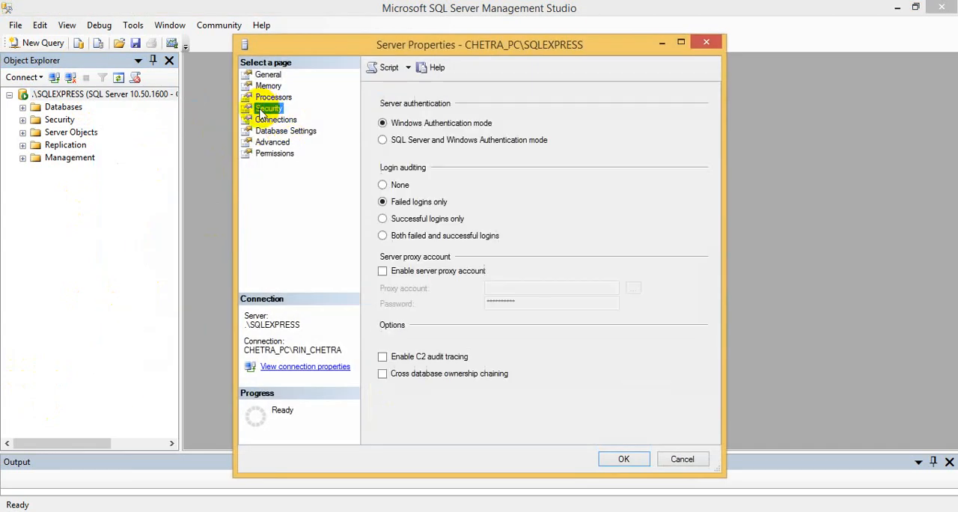
mouse_move(399, 128)
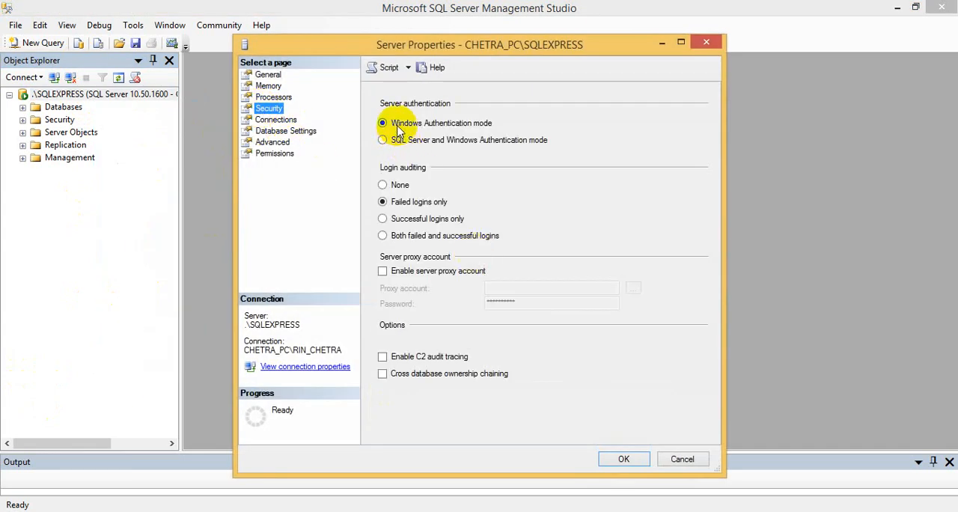
click(383, 141)
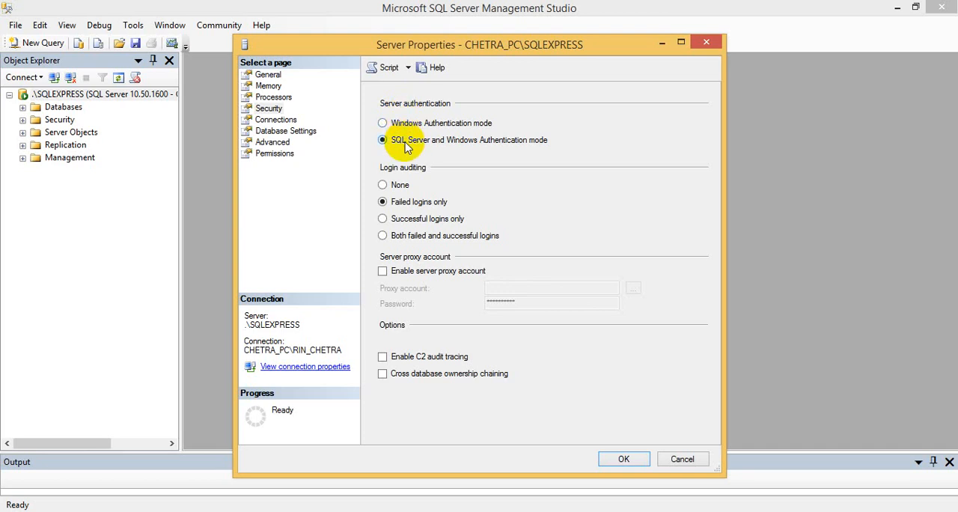
mouse_move(540, 146)
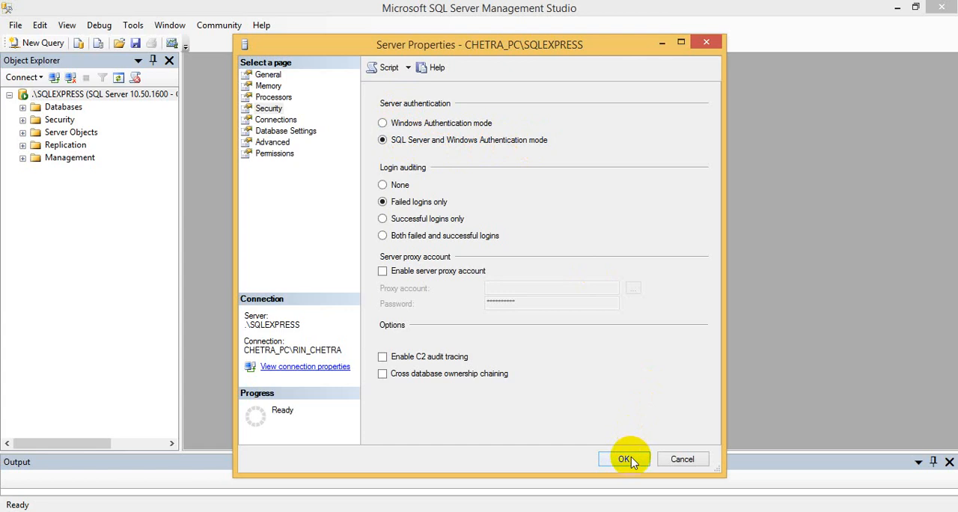
click(626, 458)
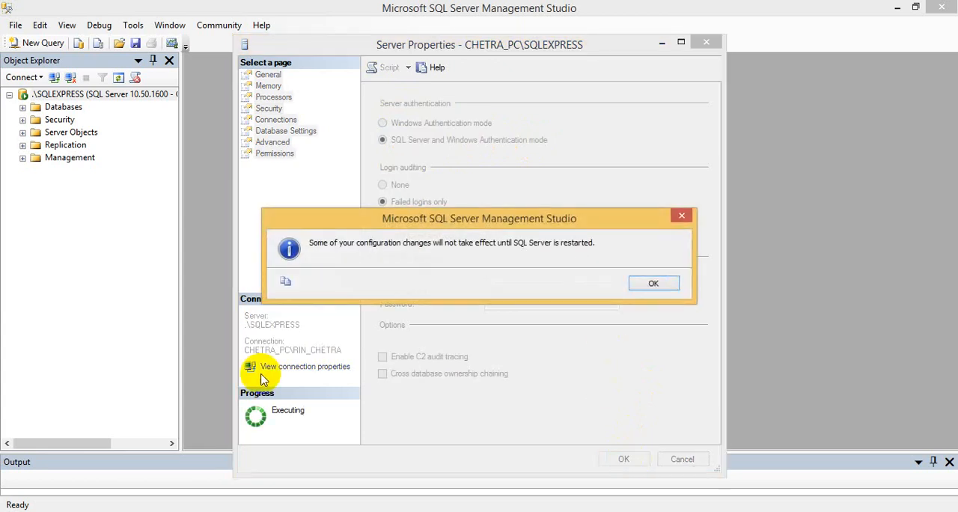
mouse_move(403, 258)
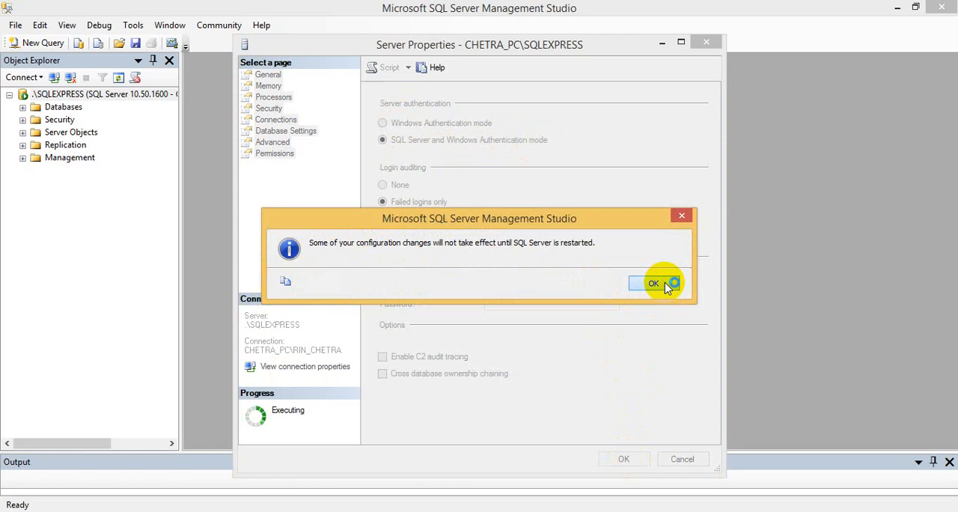
click(653, 283)
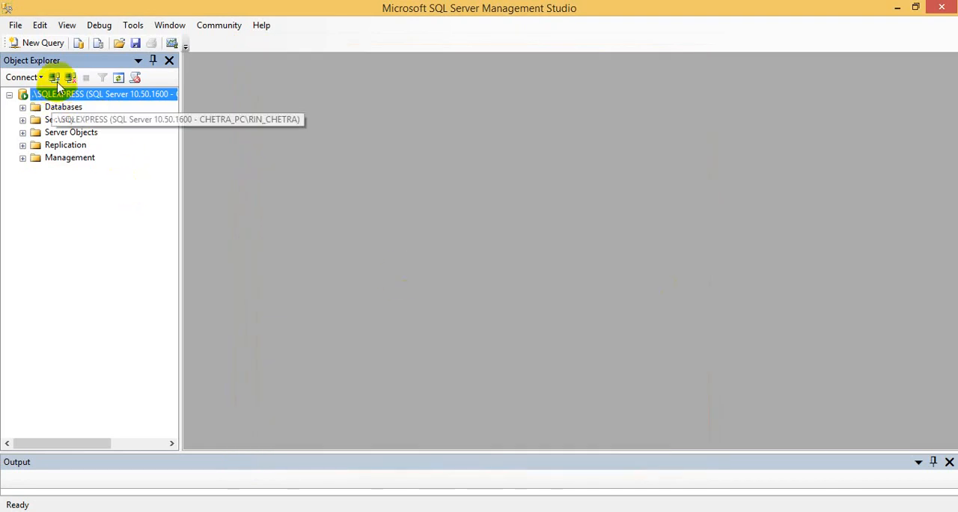
Connect a second session to SQLEXPRESS as sa with SQL Server Authentication, now successfully
click(54, 78)
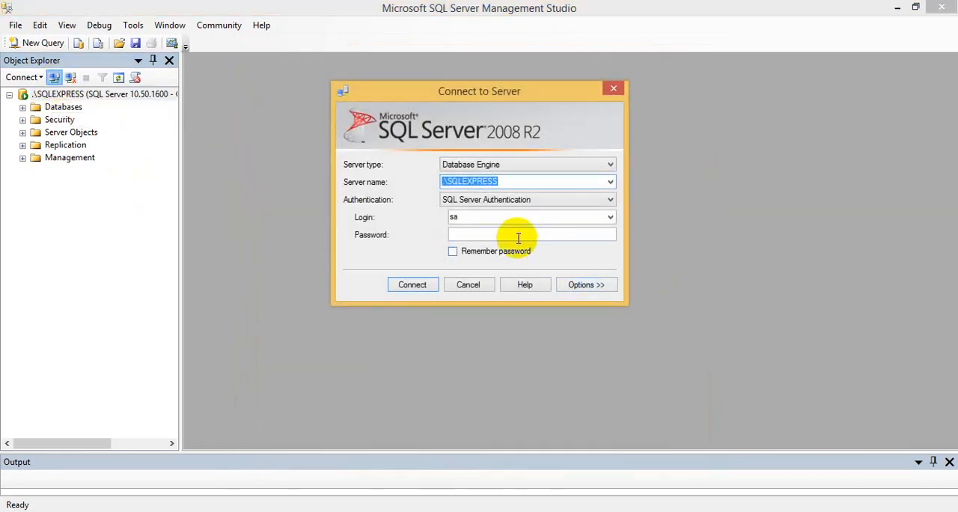
text(***)
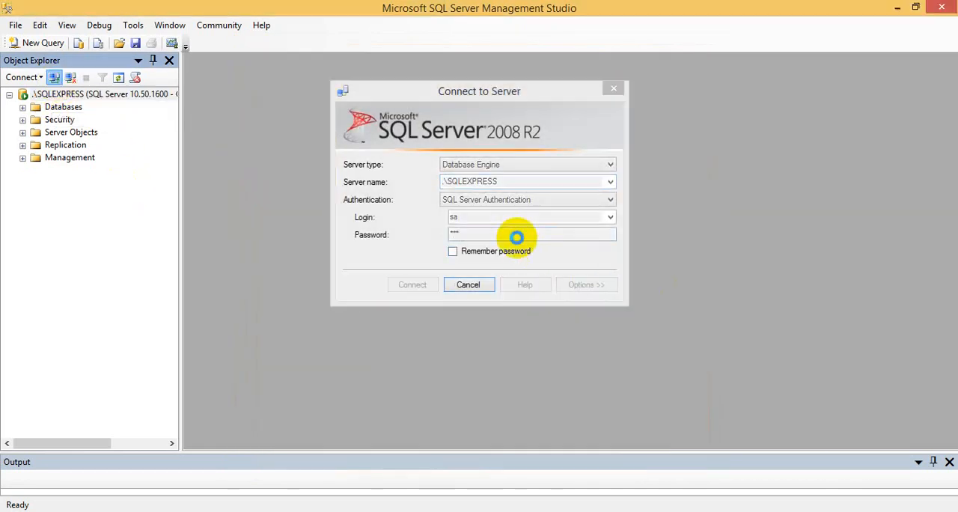
click(412, 285)
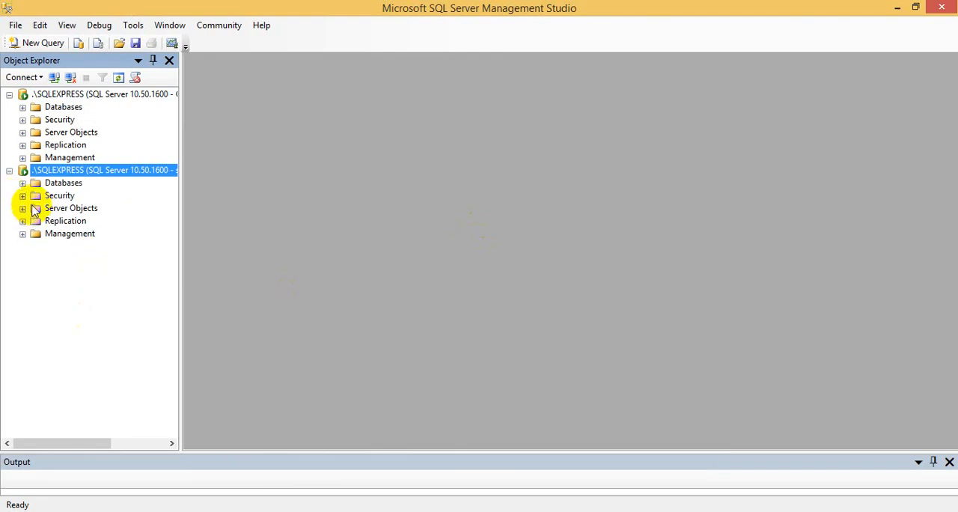
Under the new connection's Security > Logins, review the sa login's properties and cancel without changes
click(24, 194)
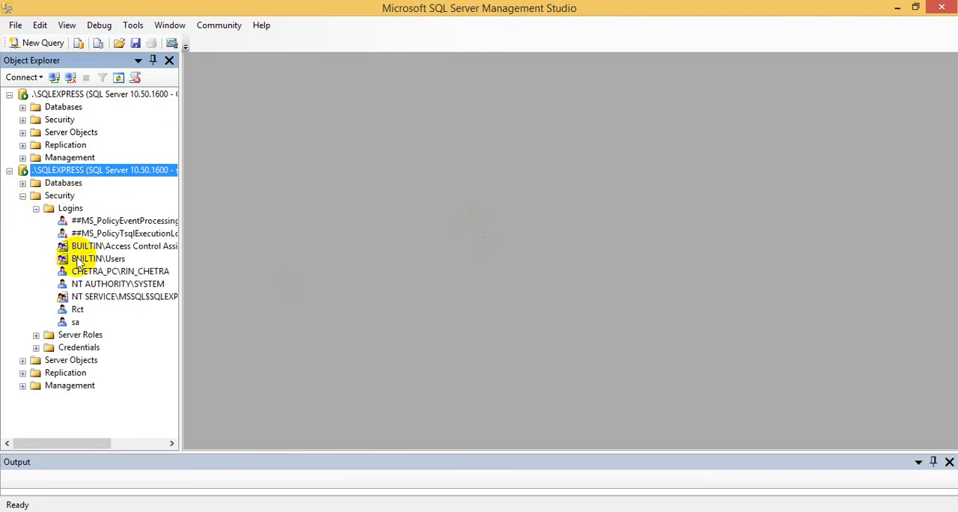
right_click(78, 309)
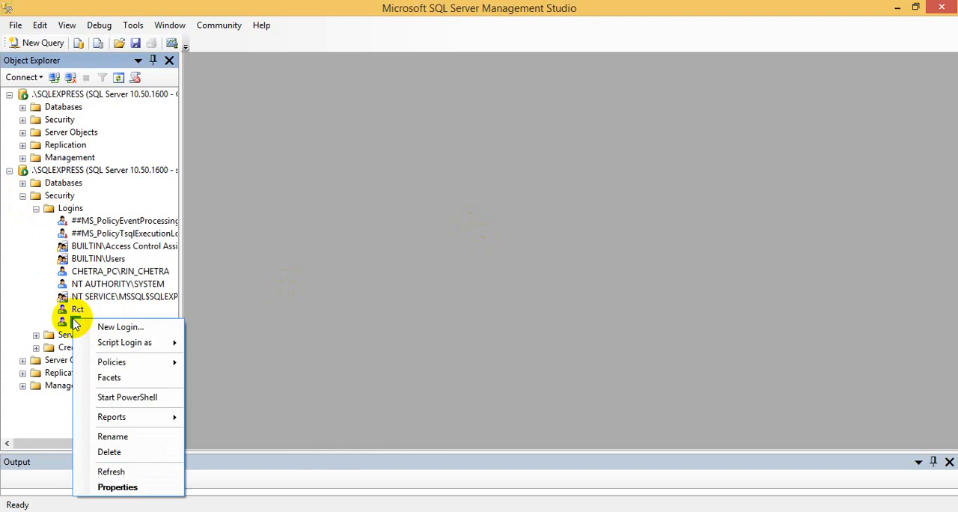
mouse_move(117, 488)
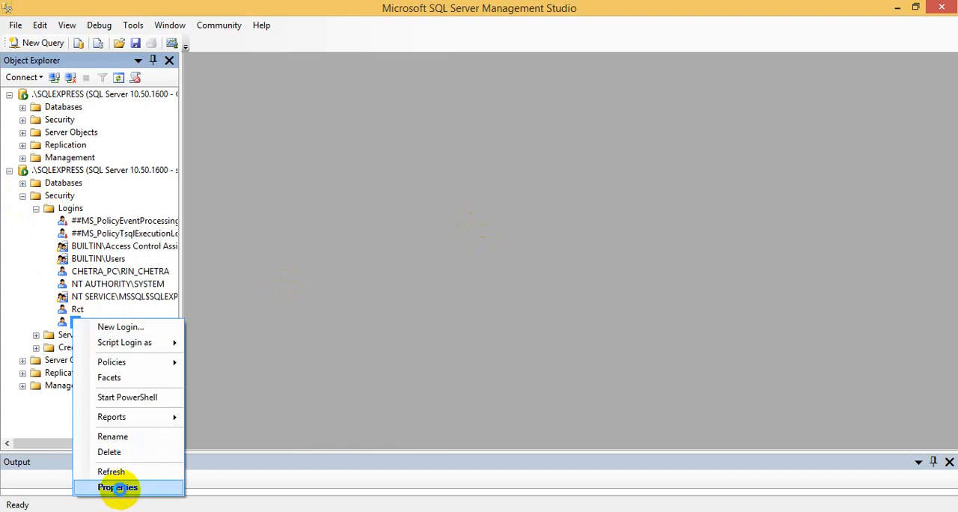
click(117, 489)
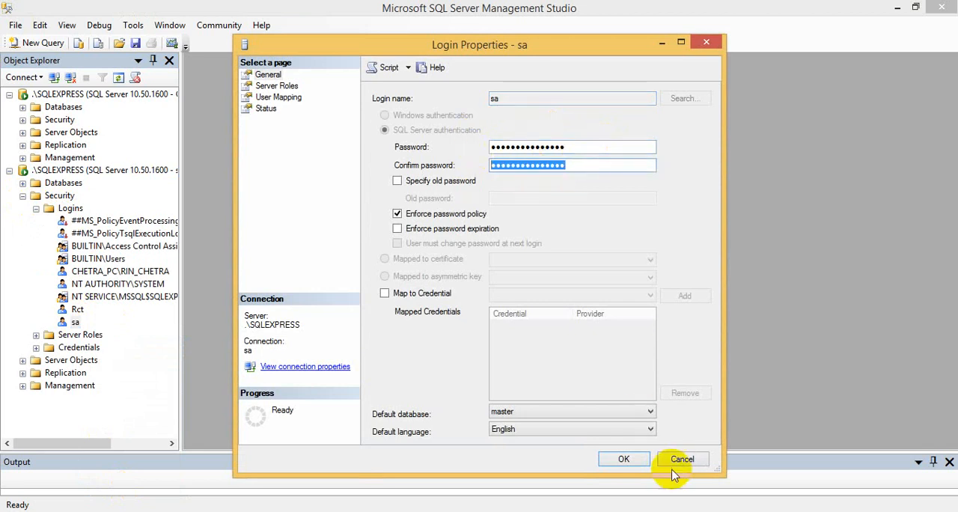
click(683, 458)
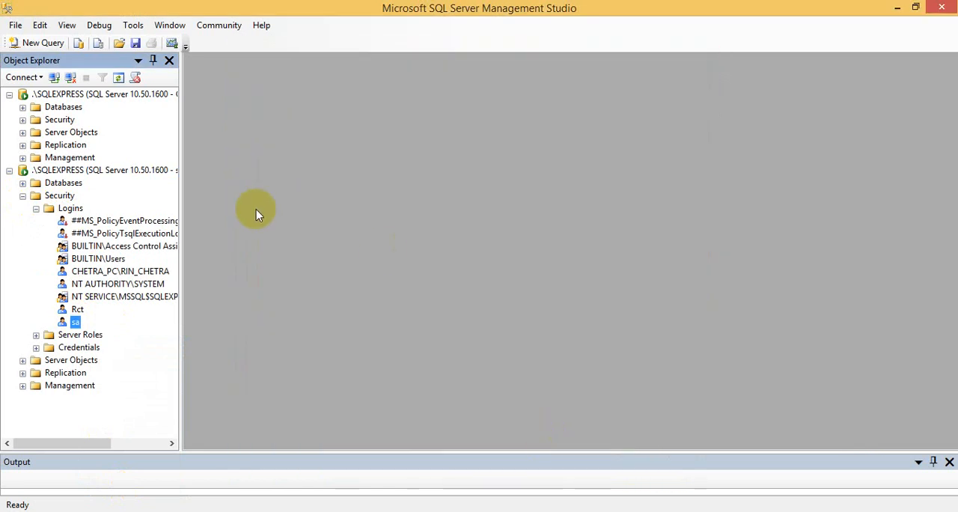
mouse_move(27, 213)
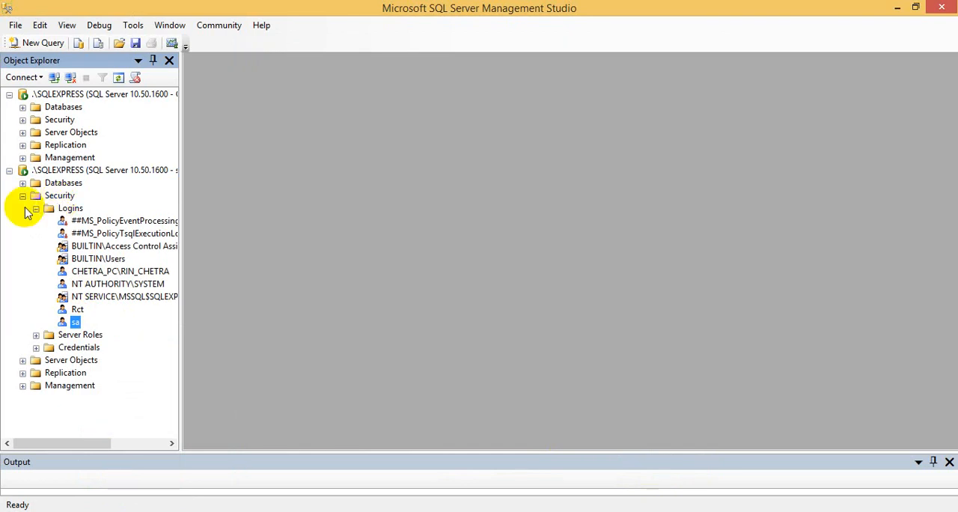
mouse_move(638, 253)
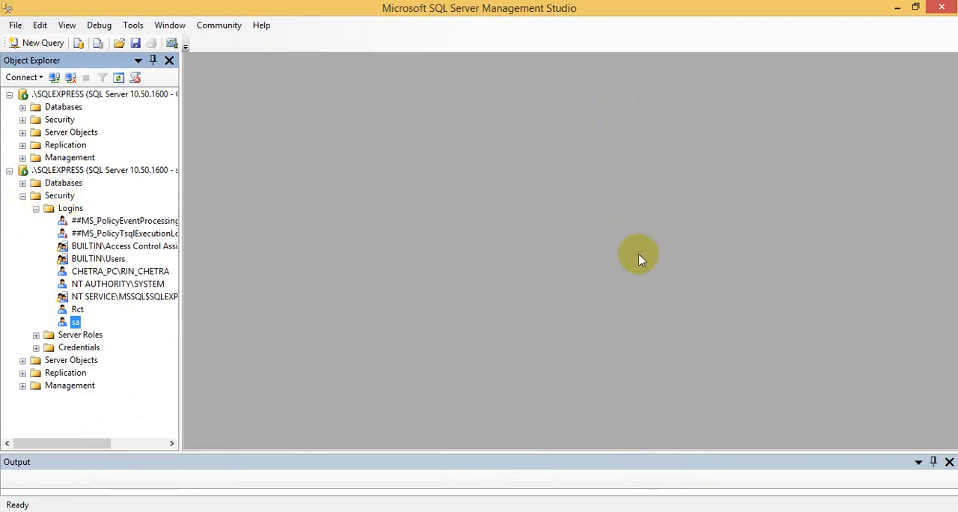
mouse_move(652, 186)
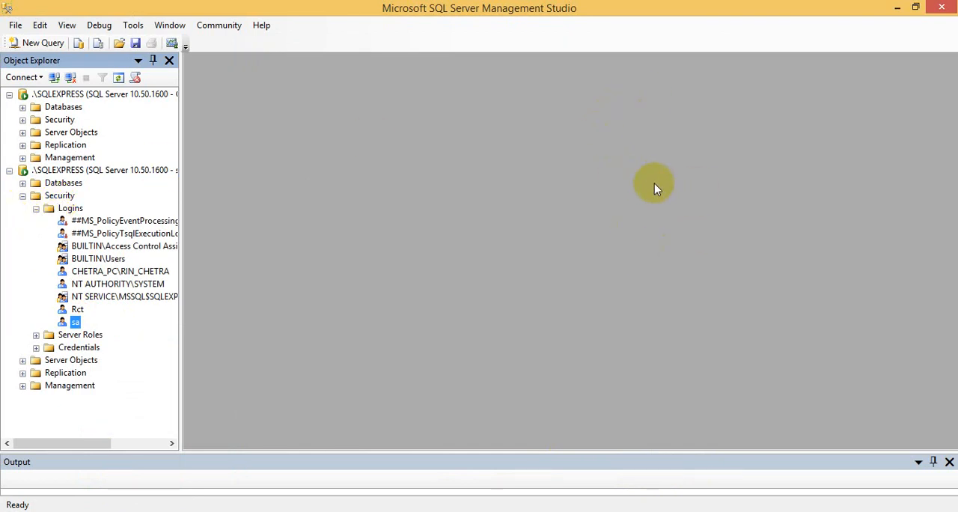
mouse_move(657, 147)
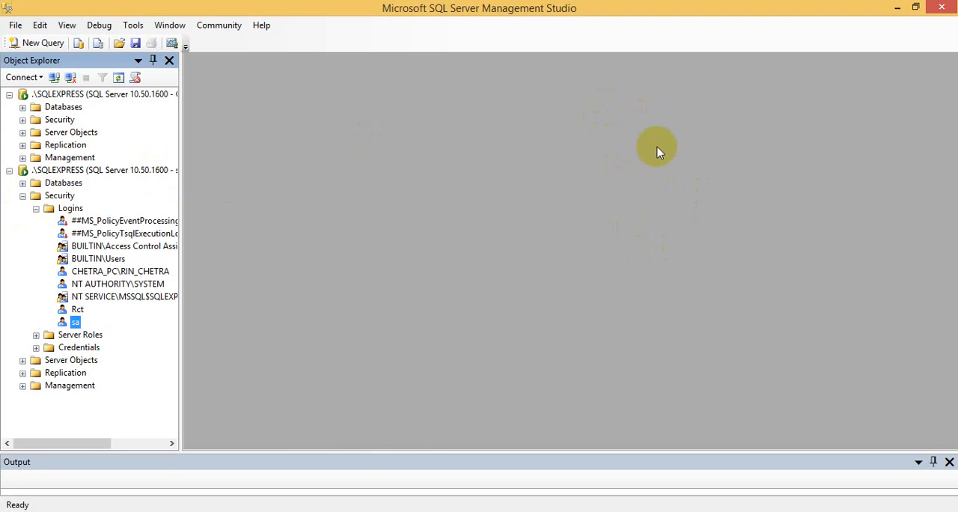
mouse_move(686, 233)
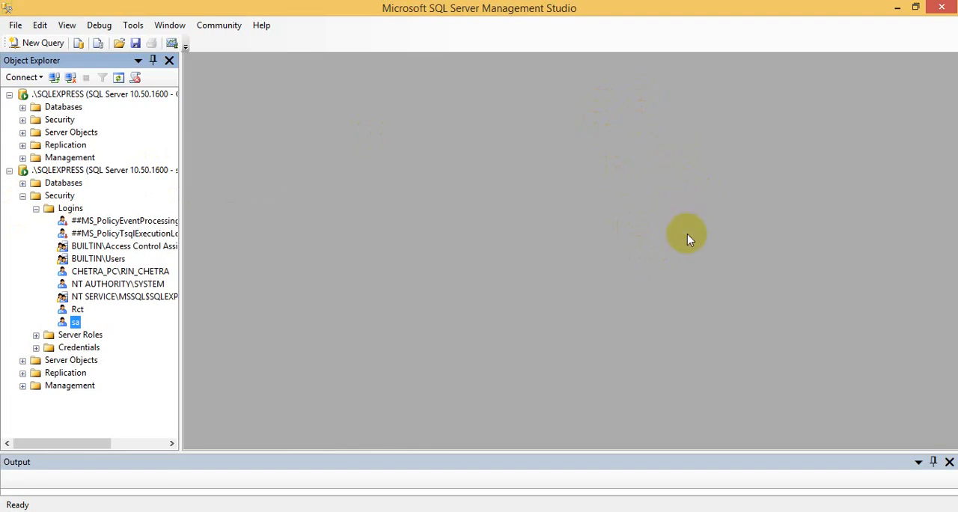
mouse_move(650, 269)
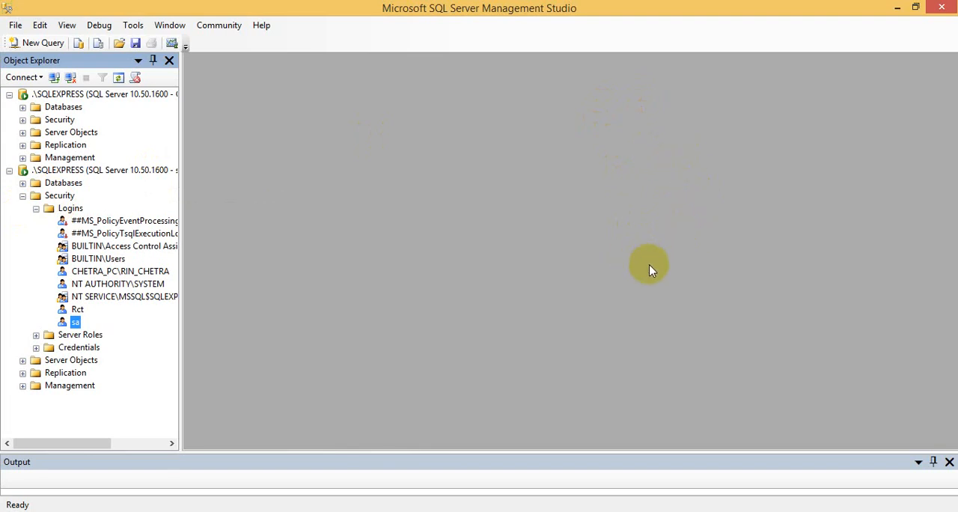
mouse_move(722, 231)
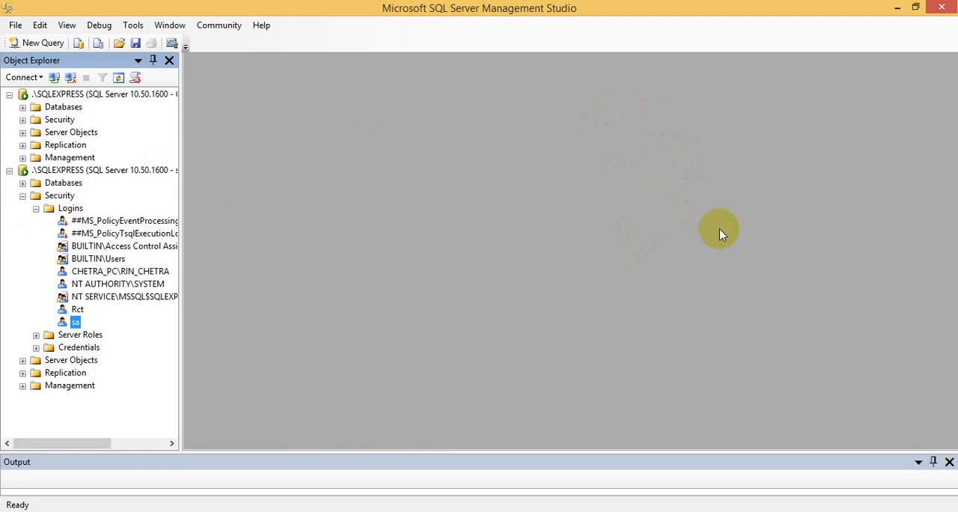
mouse_move(716, 213)
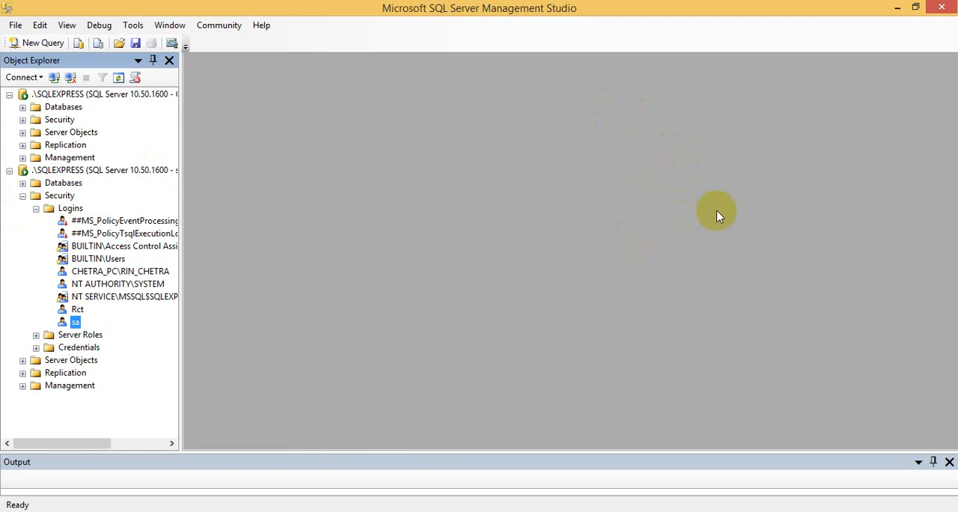
mouse_move(686, 257)
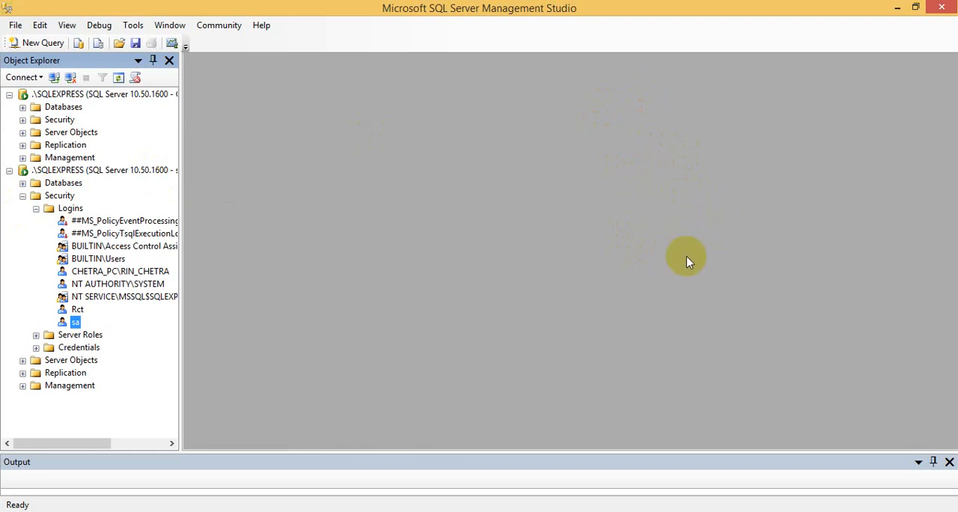
mouse_move(629, 350)
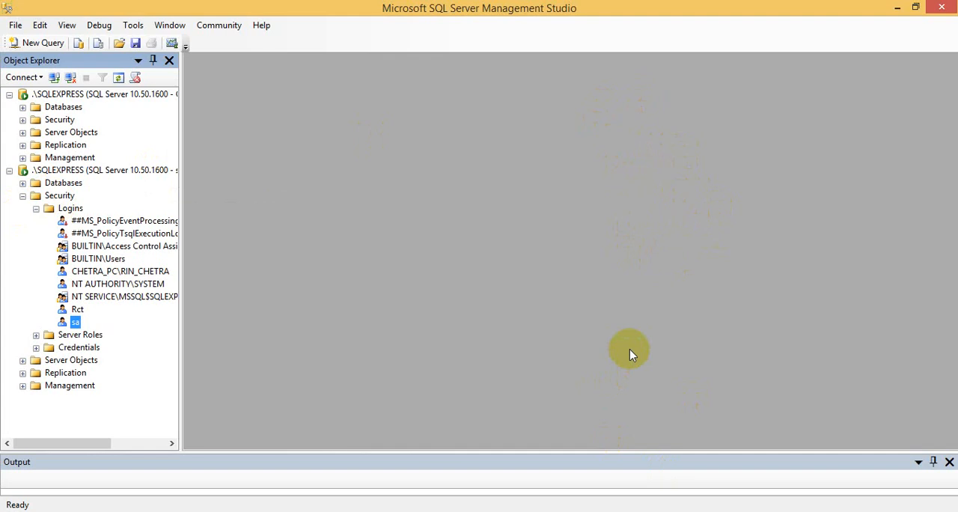